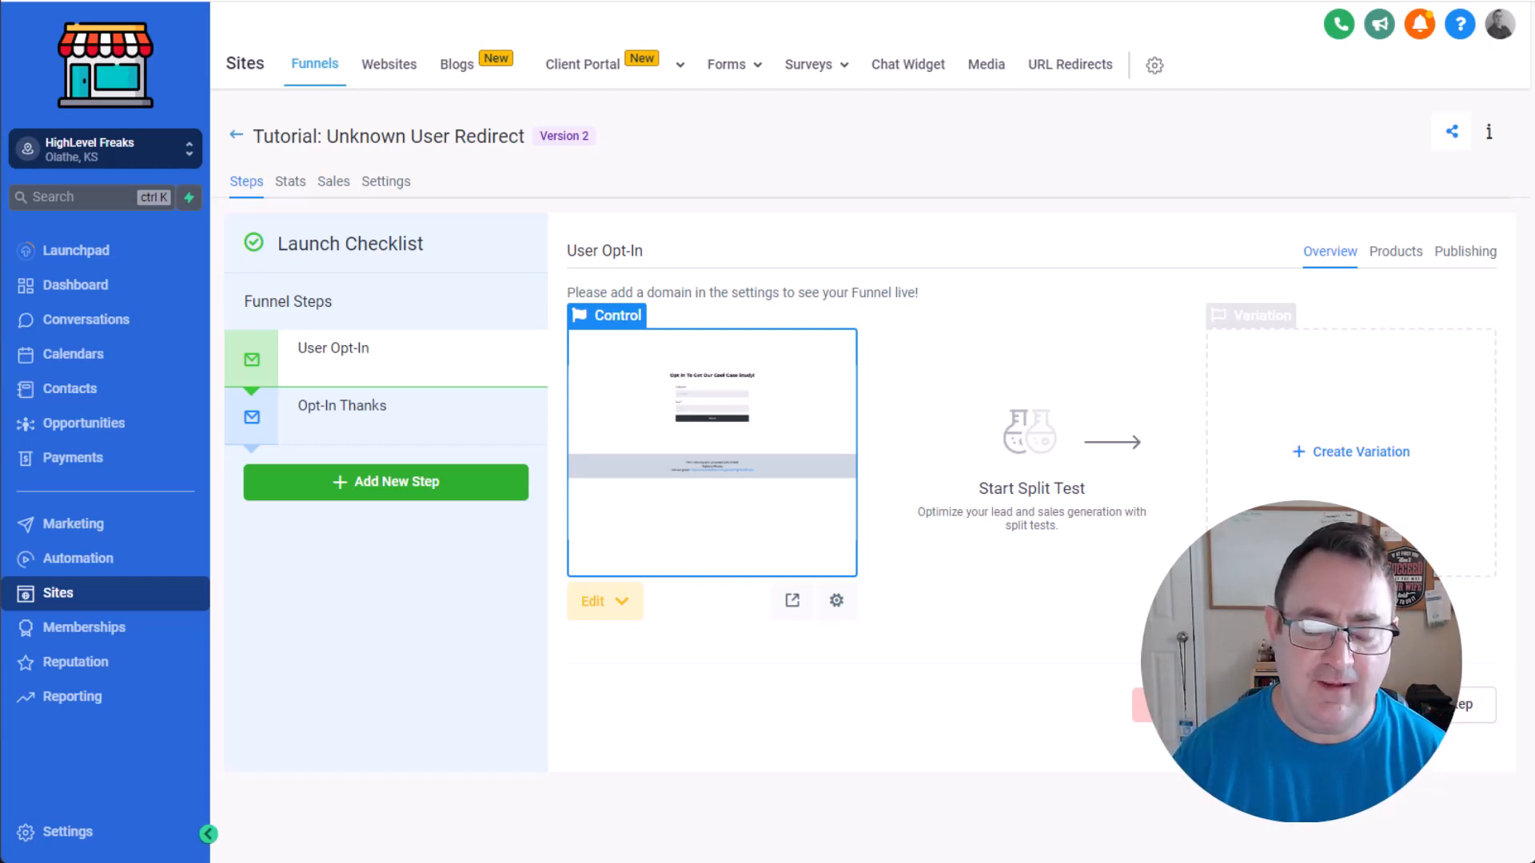
pyautogui.moveTo(784, 401)
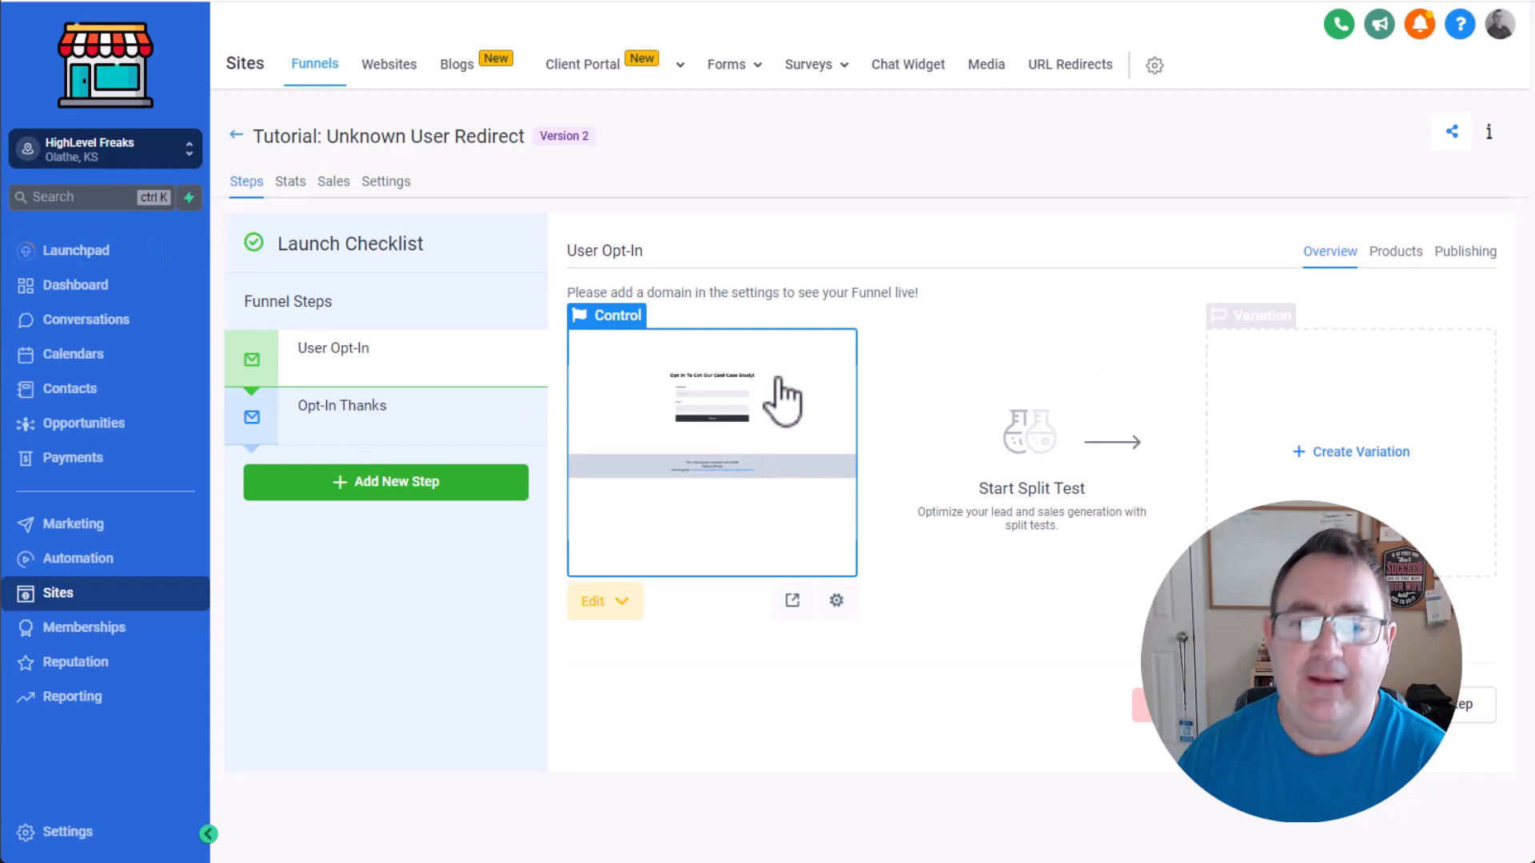
# Open the User Opt-In step's page in the page builder.
pyautogui.click(592, 600)
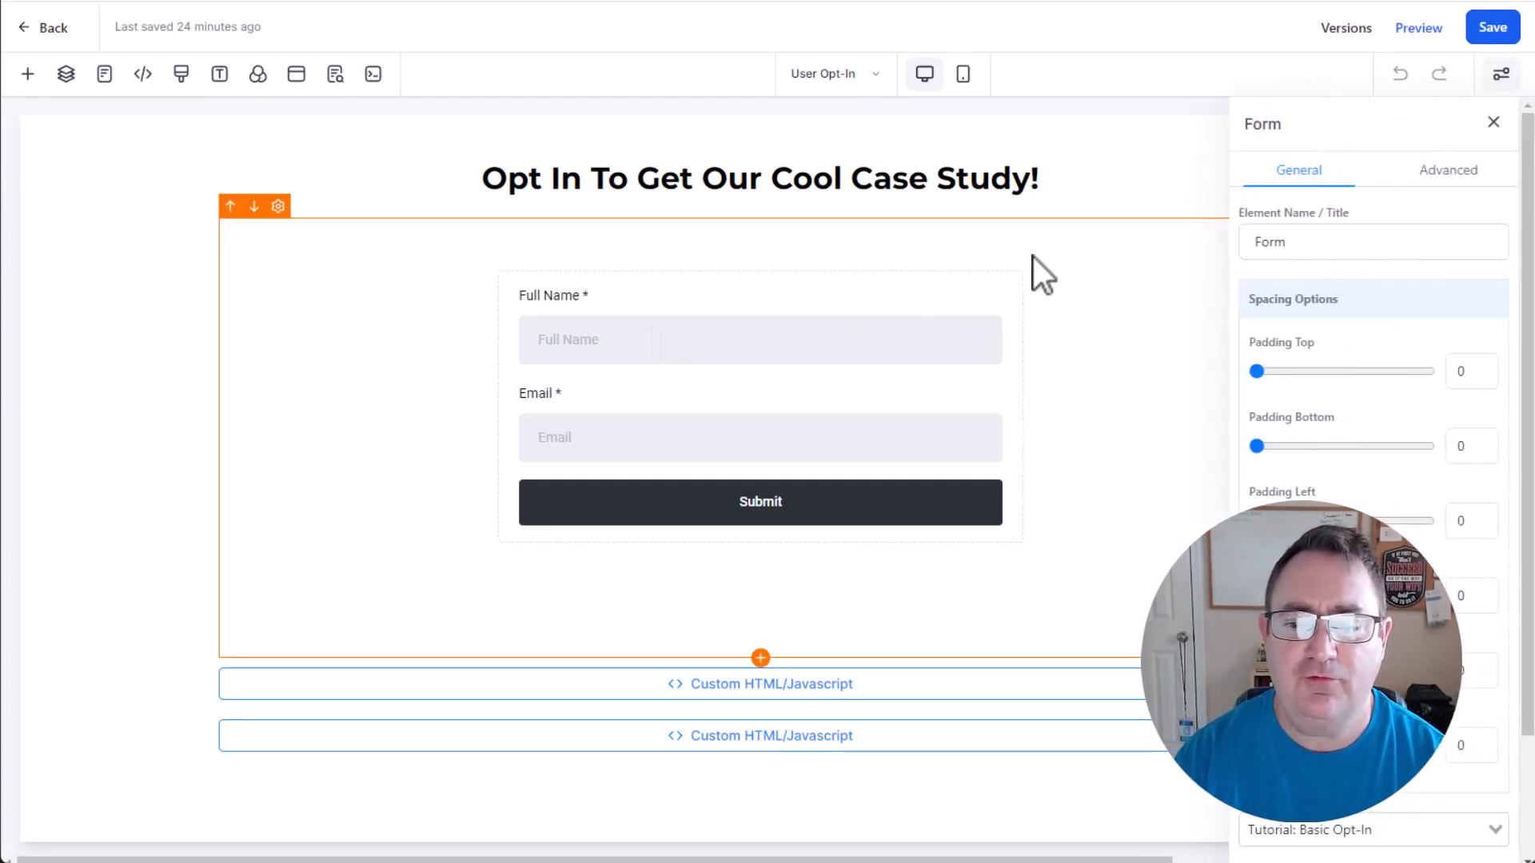
pyautogui.moveTo(969, 505)
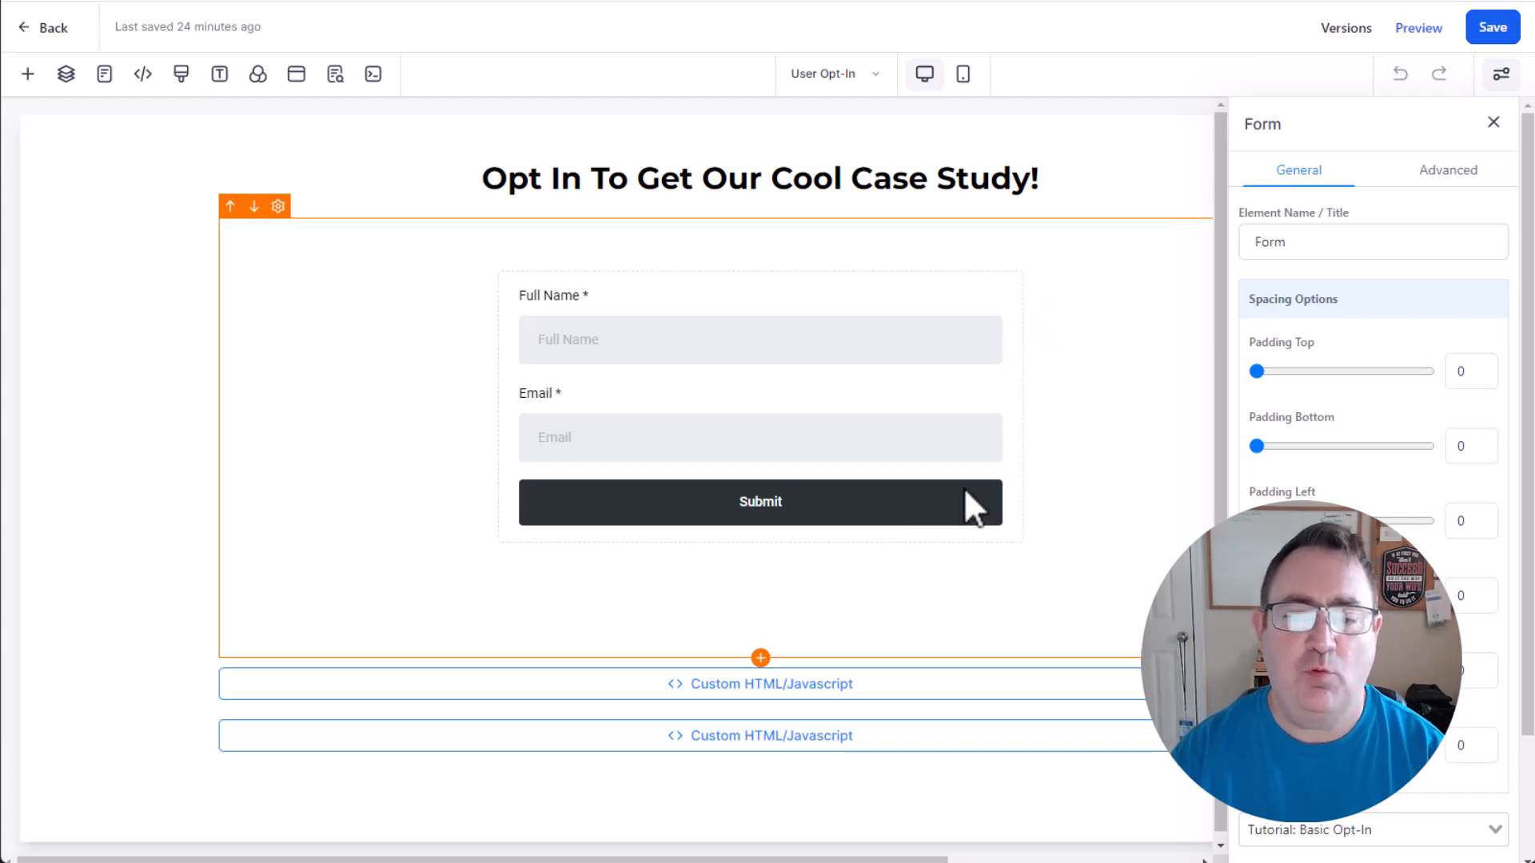
pyautogui.moveTo(916, 370)
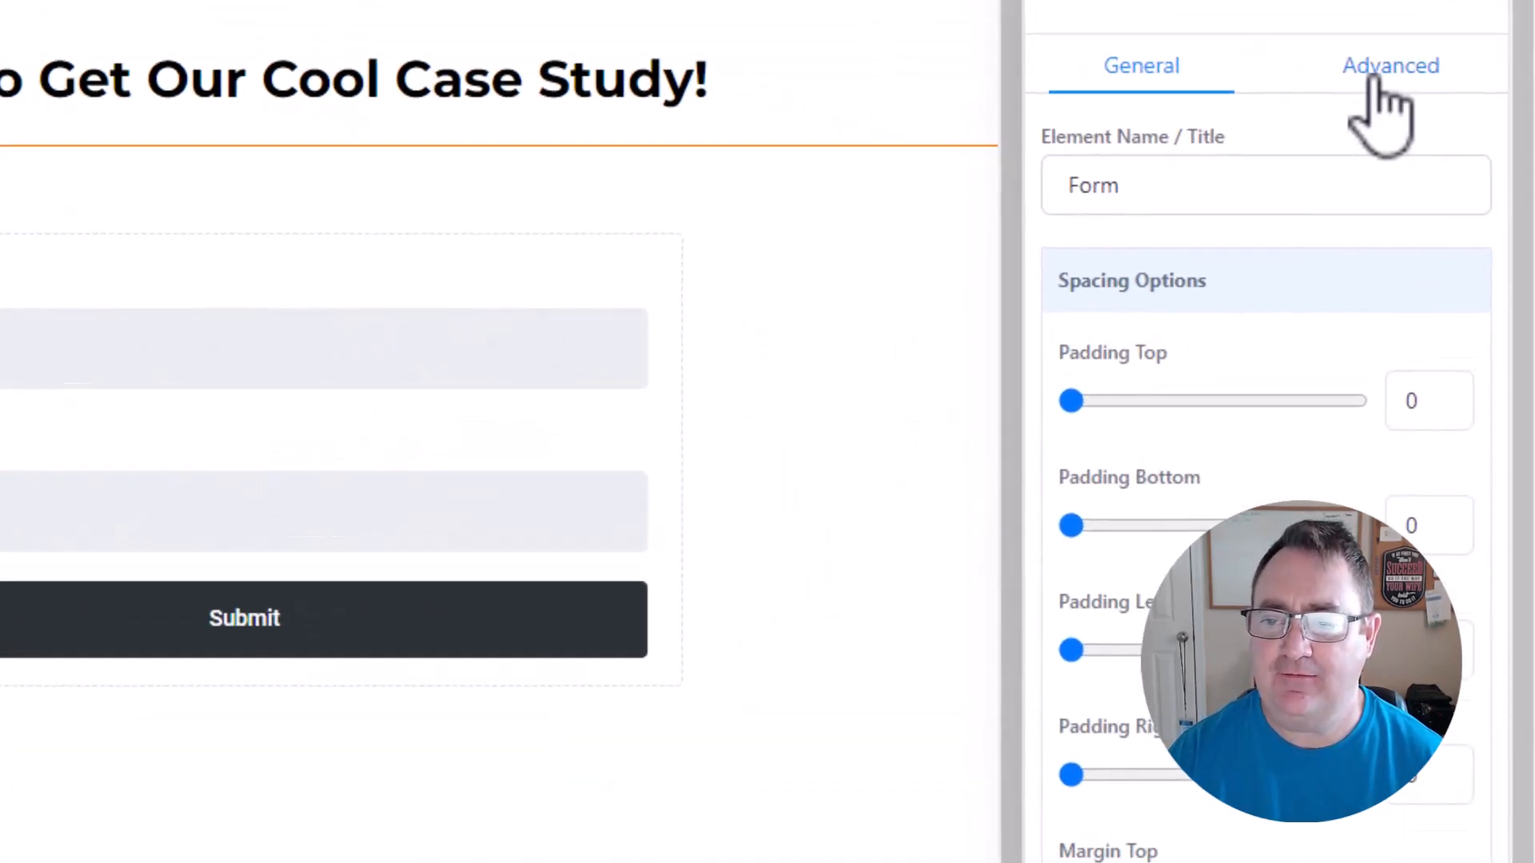
# Confirm the form's optin-tracker custom class, then select the first custom HTML/Javascript block.
pyautogui.click(1390, 66)
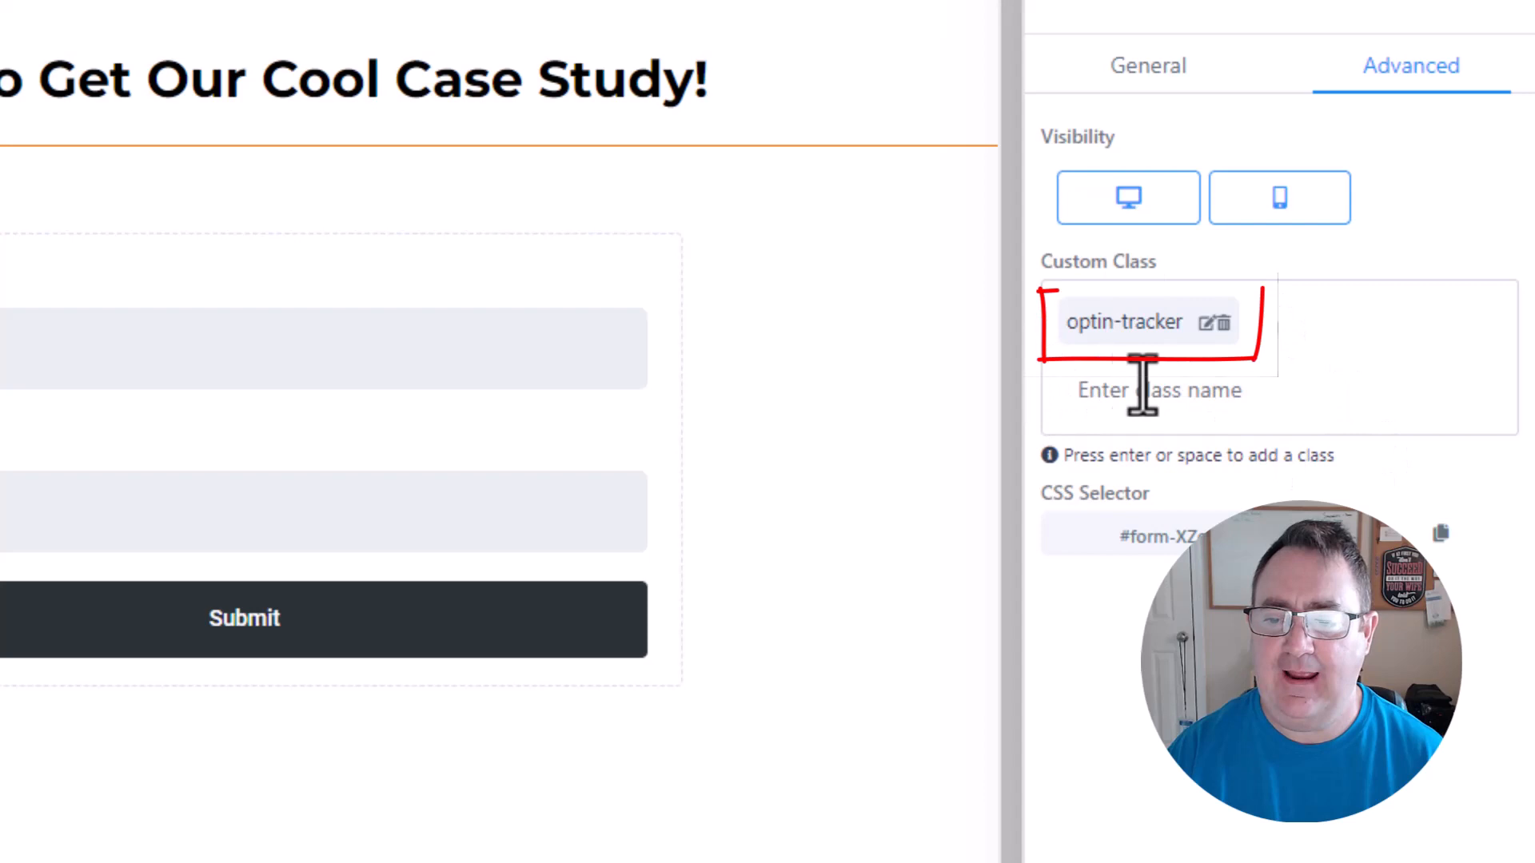
pyautogui.doubleClick(1125, 322)
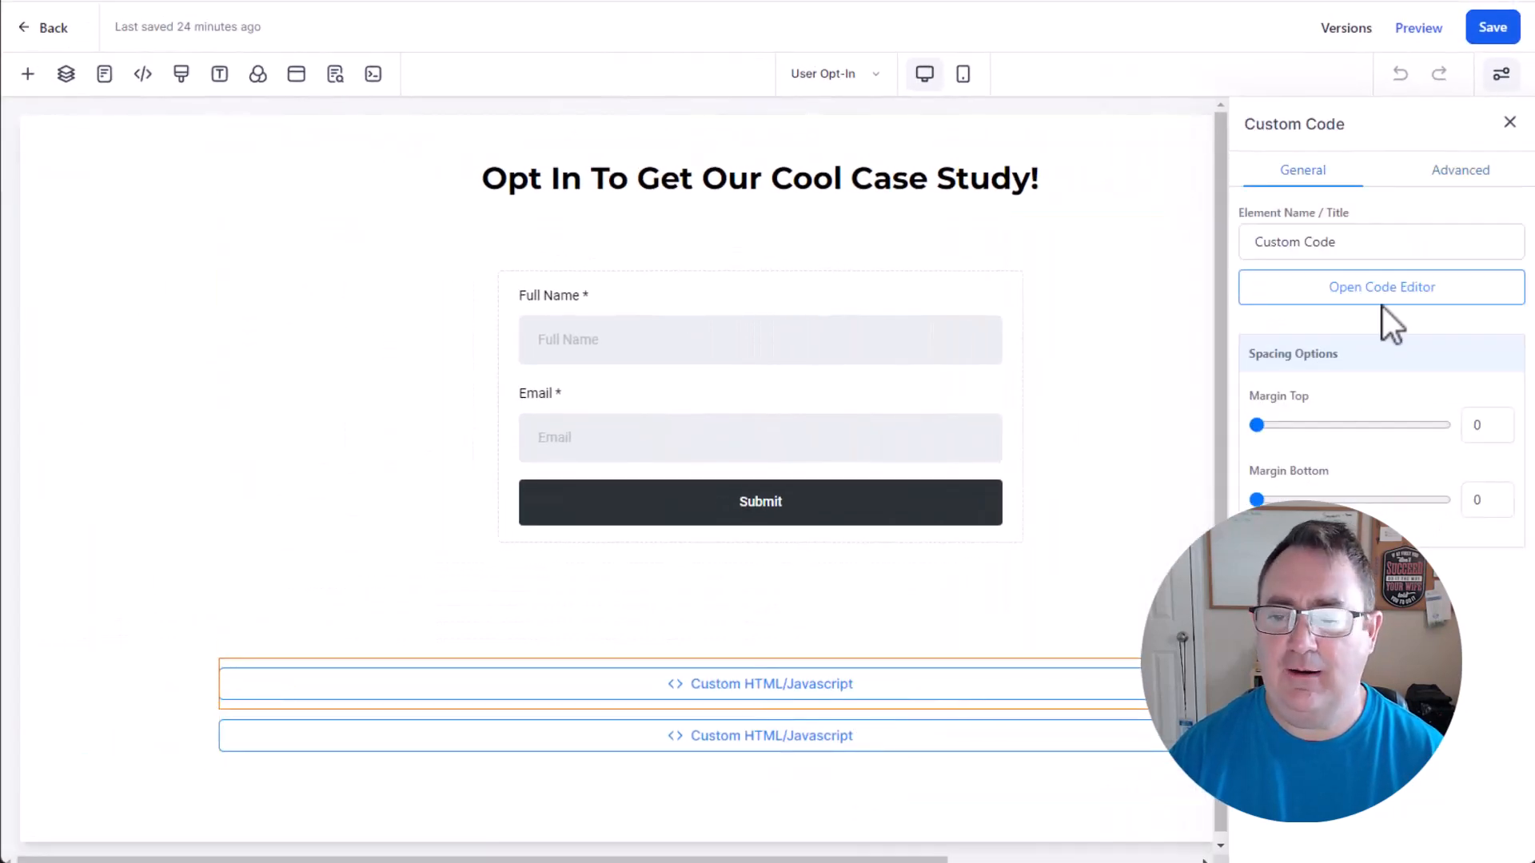
pyautogui.click(1382, 287)
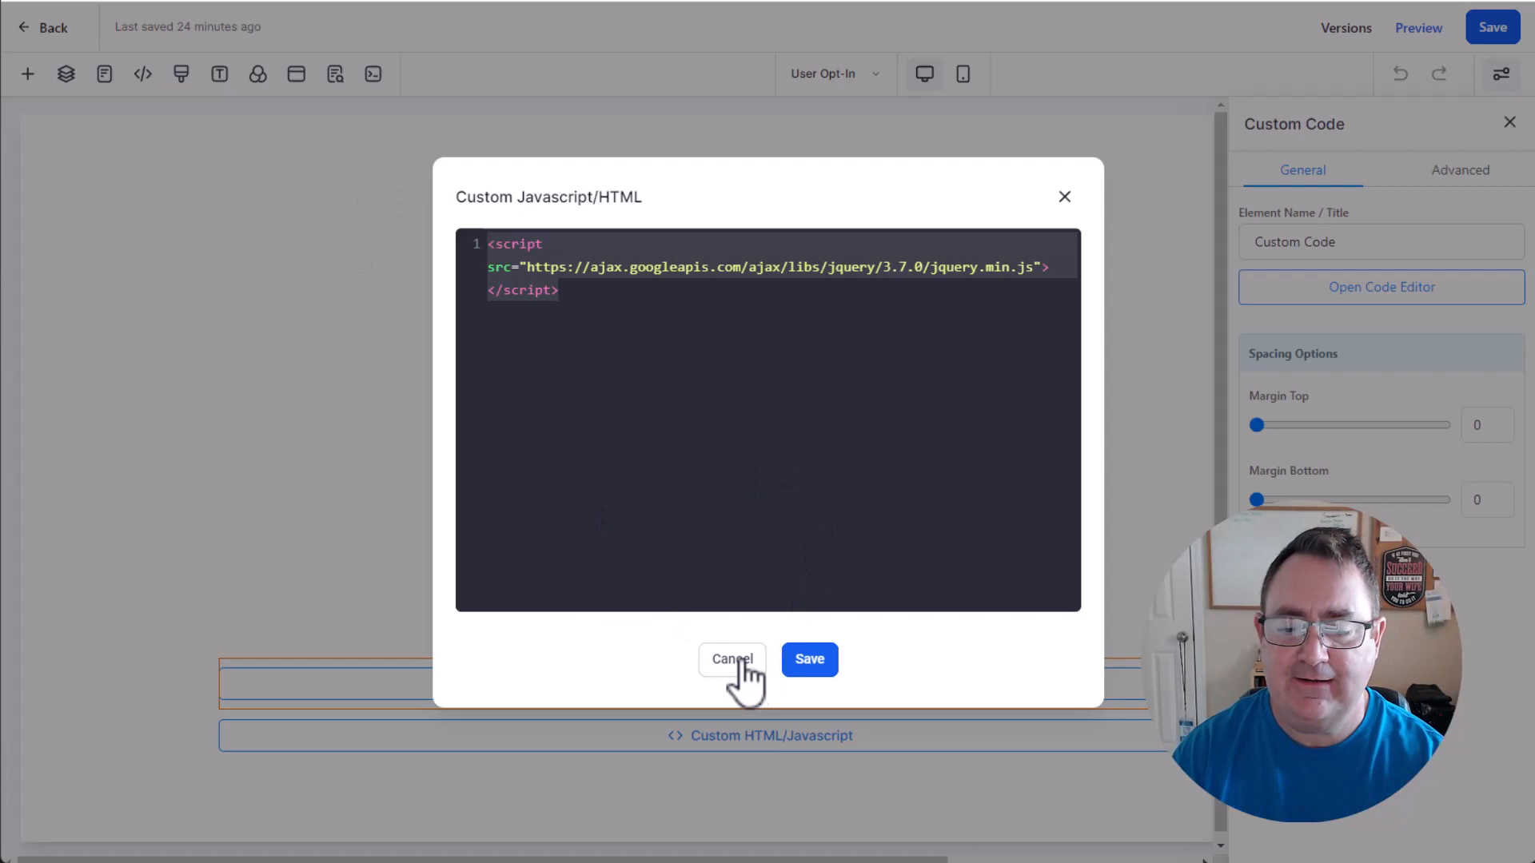
pyautogui.click(732, 658)
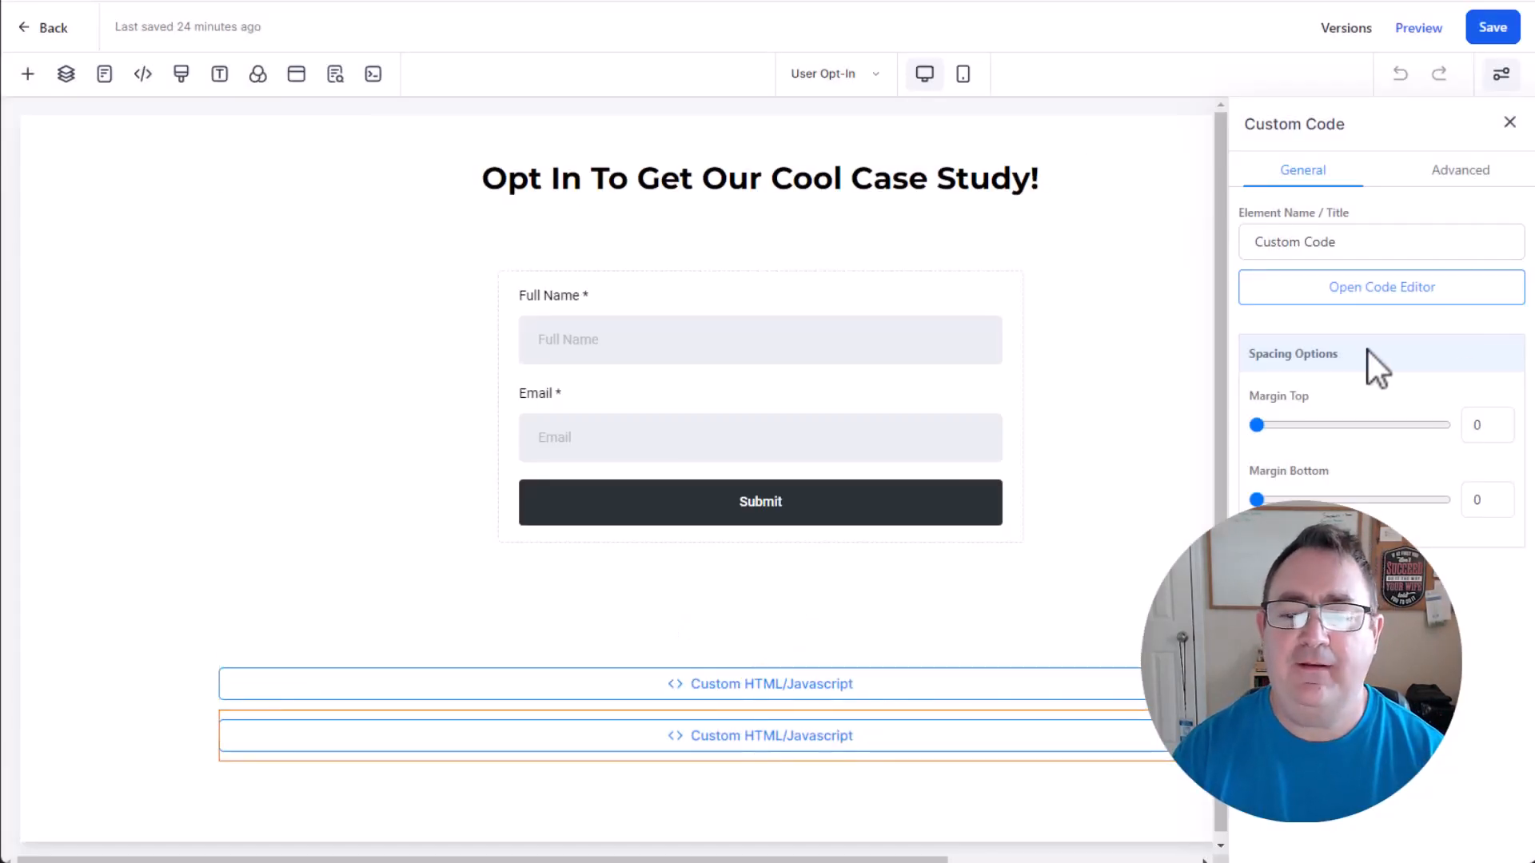
pyautogui.click(1381, 287)
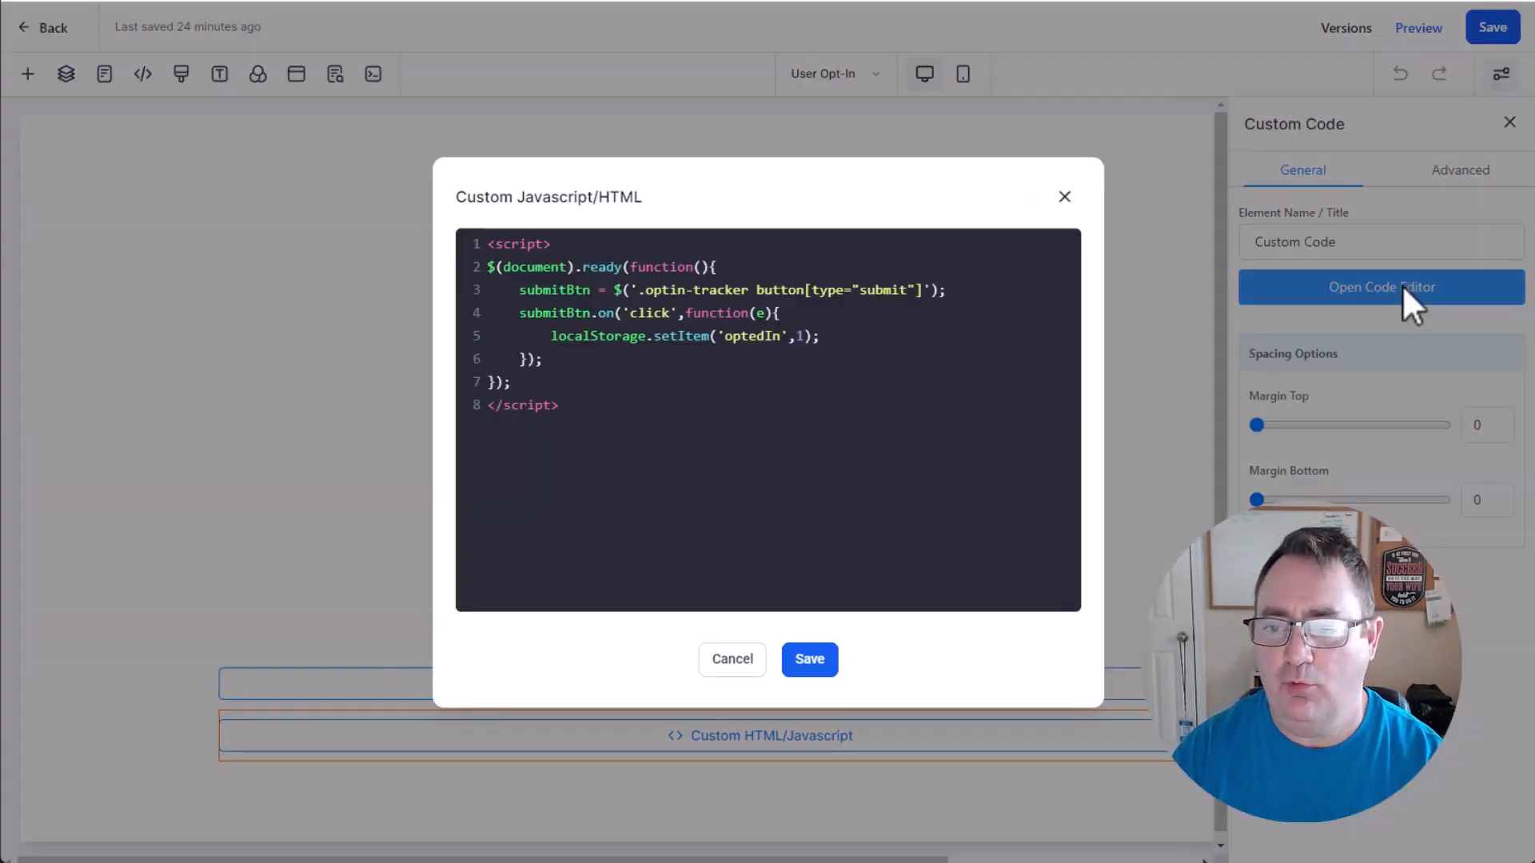
pyautogui.click(1381, 287)
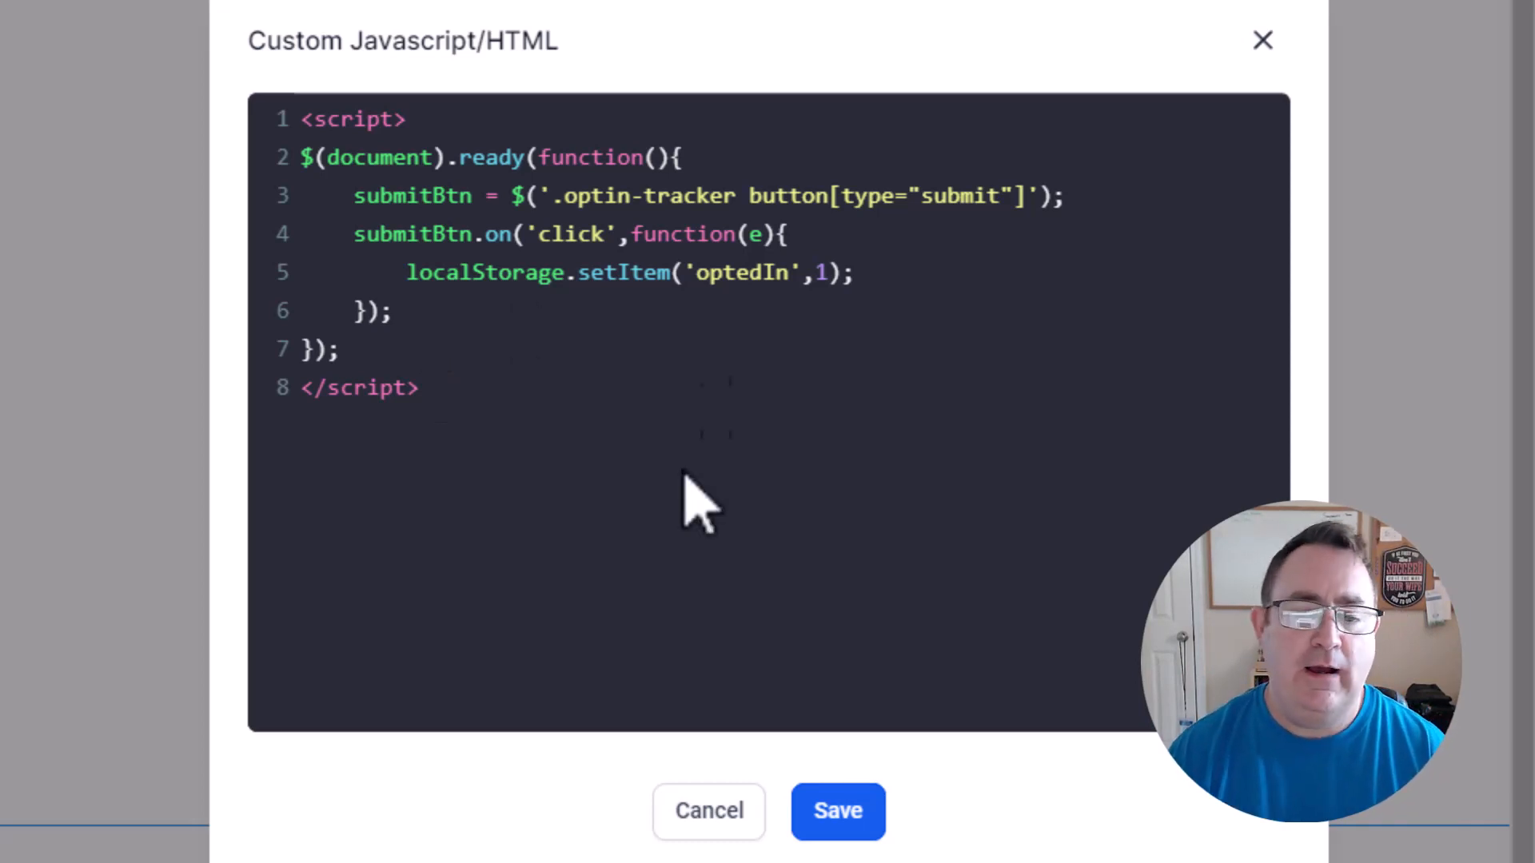
pyautogui.doubleClick(383, 195)
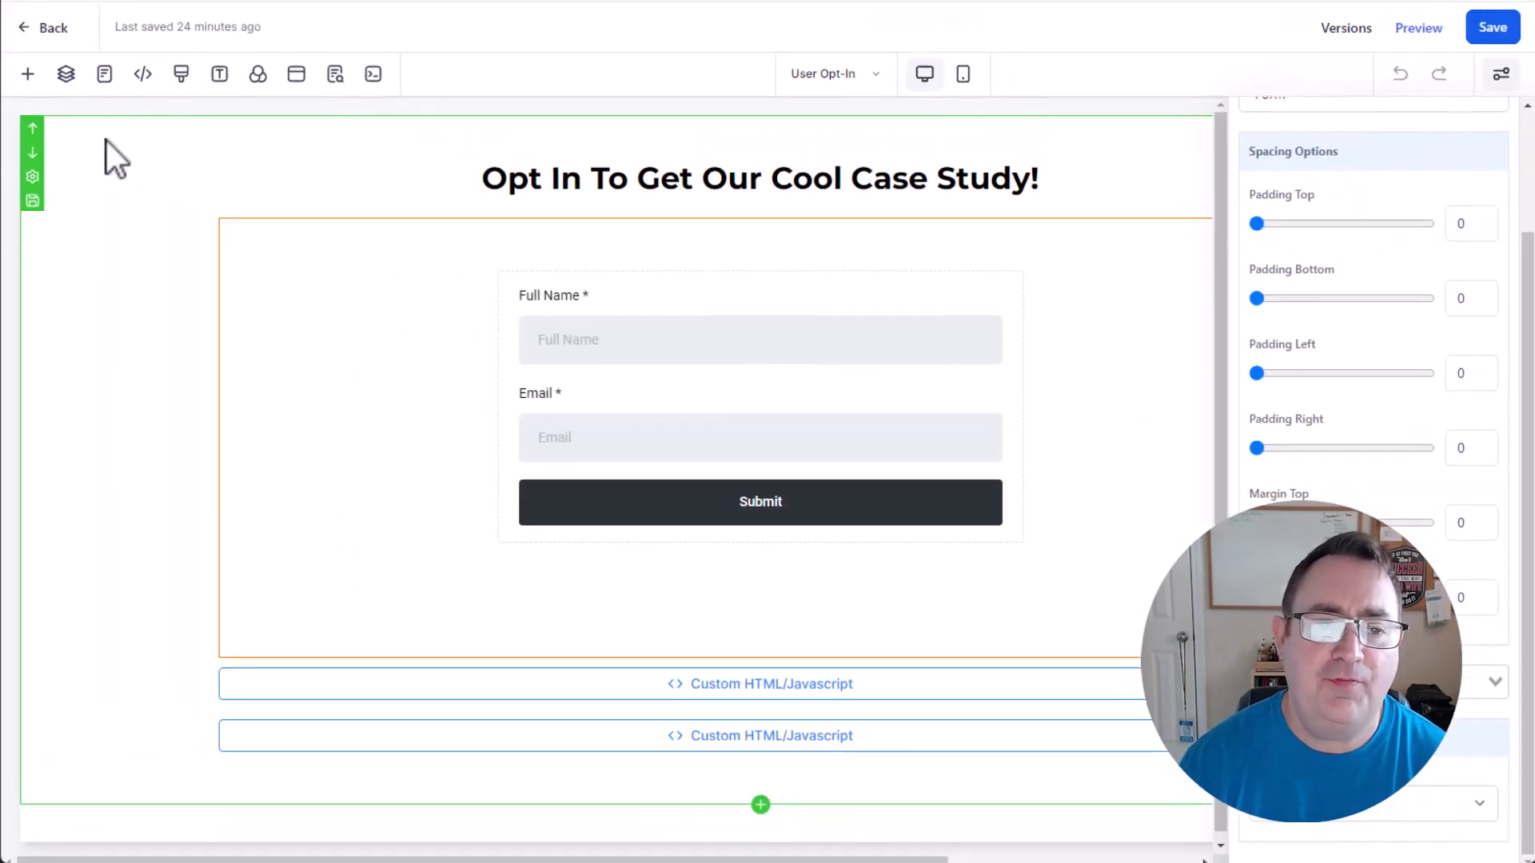
# Switch the editor to the Opt-In Thanks page from the funnel's page list.
pyautogui.click(104, 73)
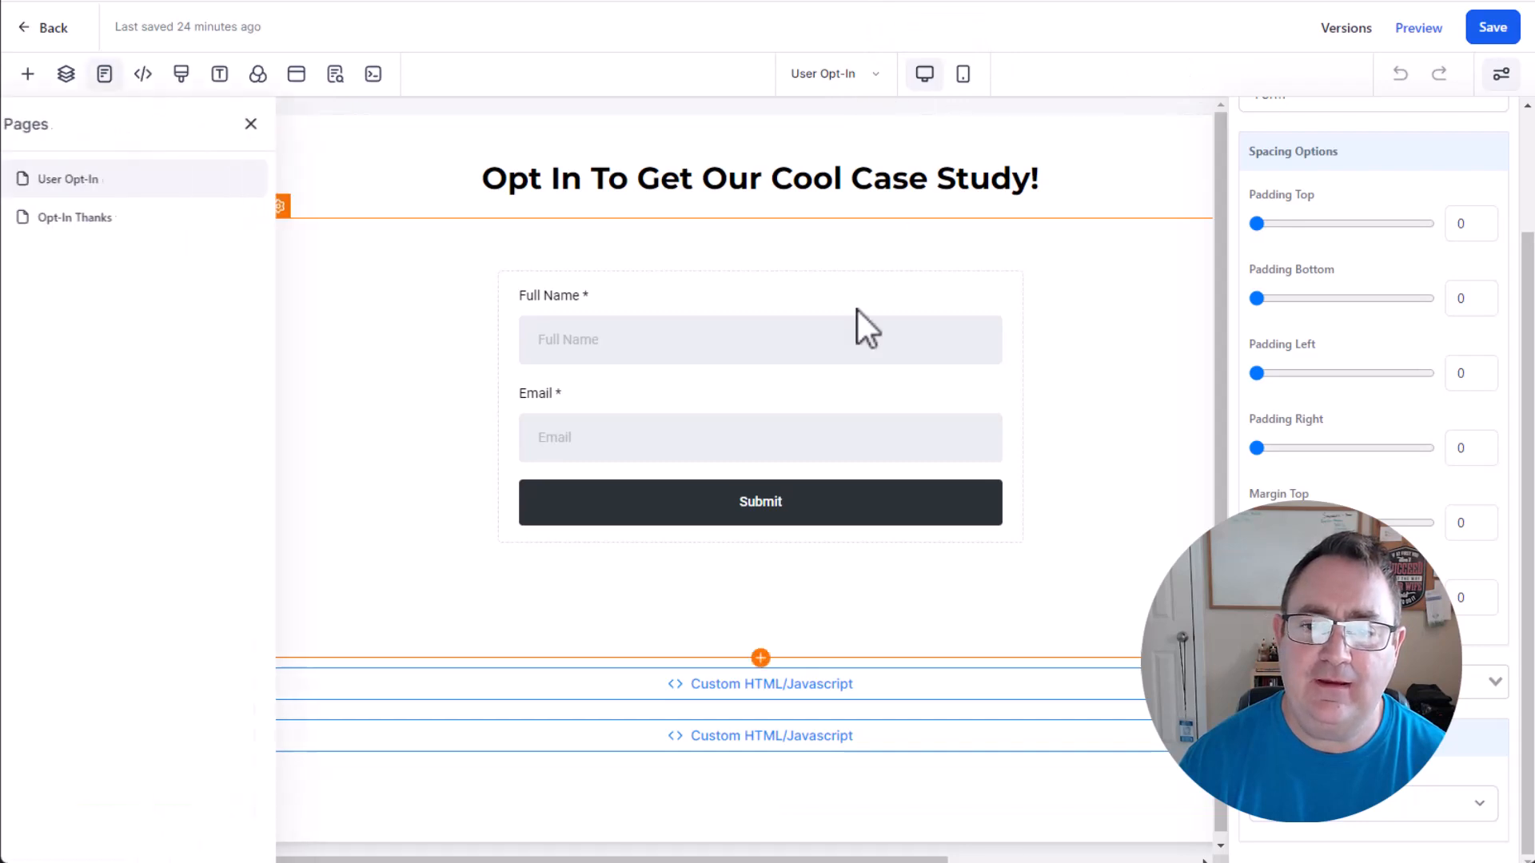
pyautogui.click(1418, 26)
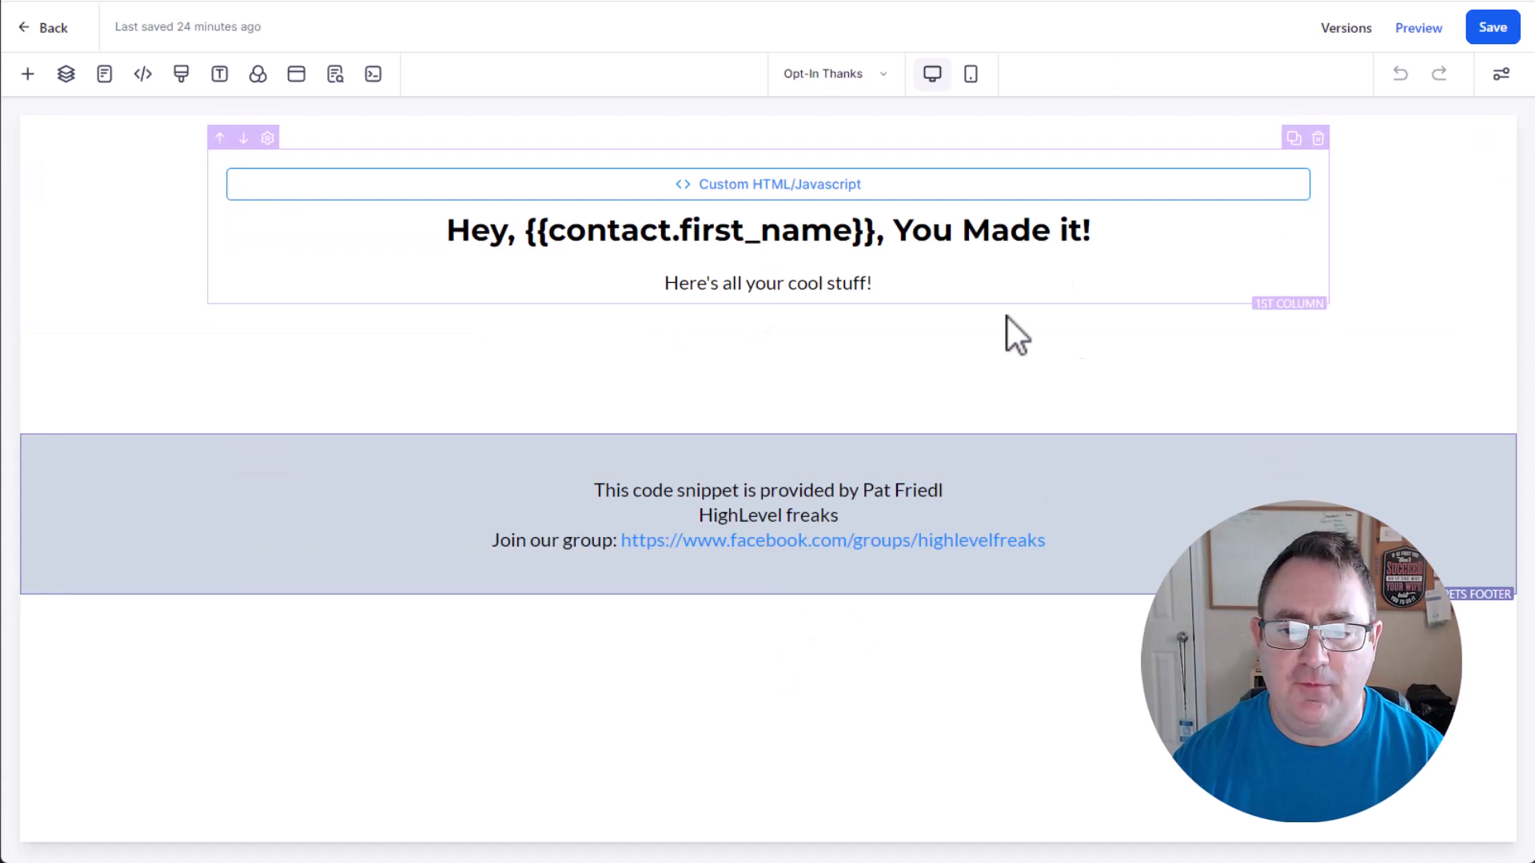
pyautogui.moveTo(890, 323)
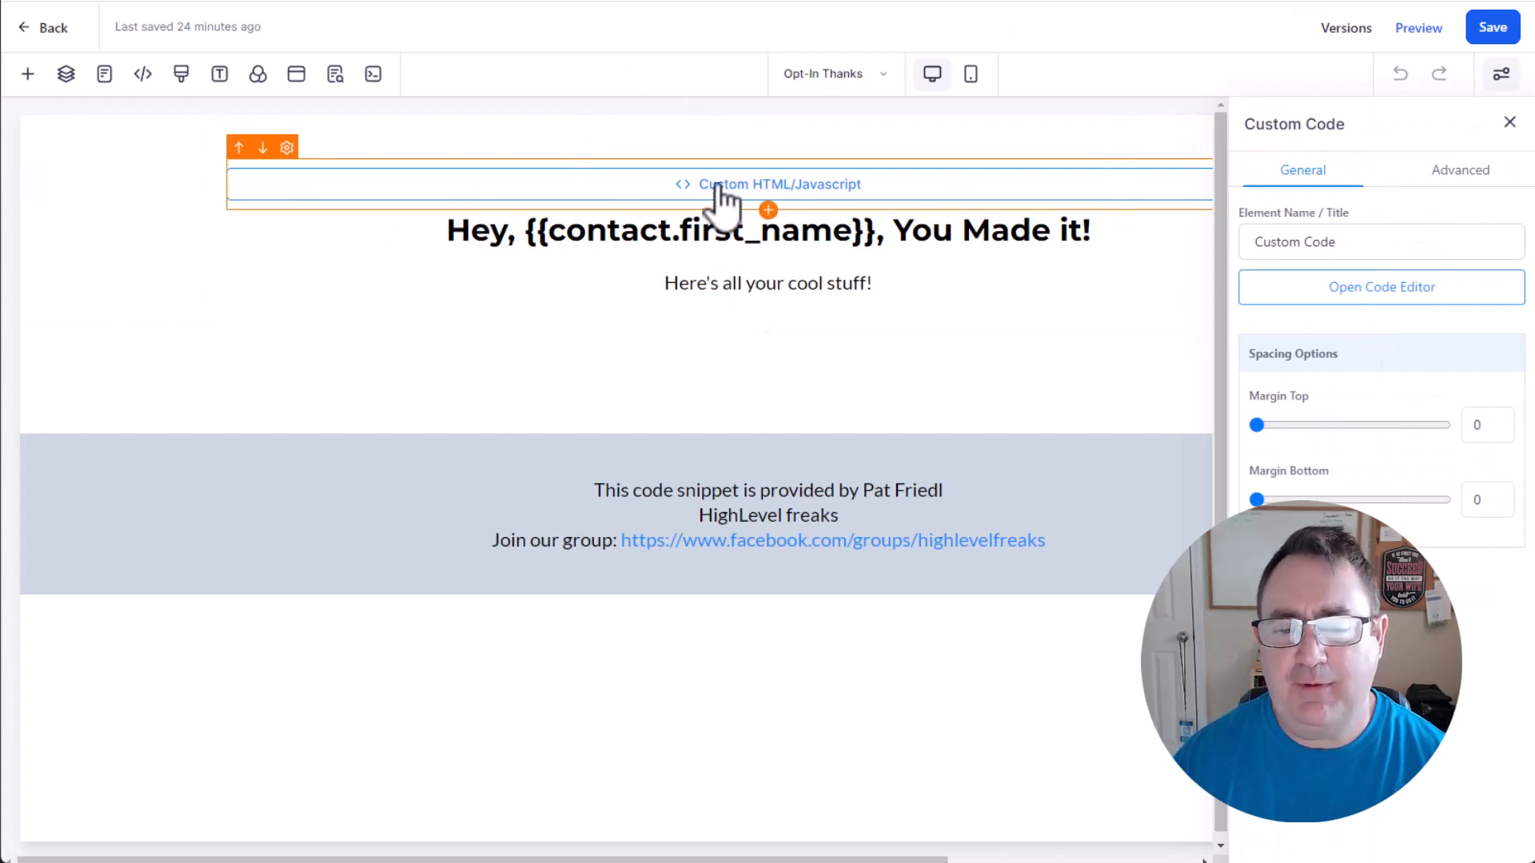
pyautogui.click(1382, 287)
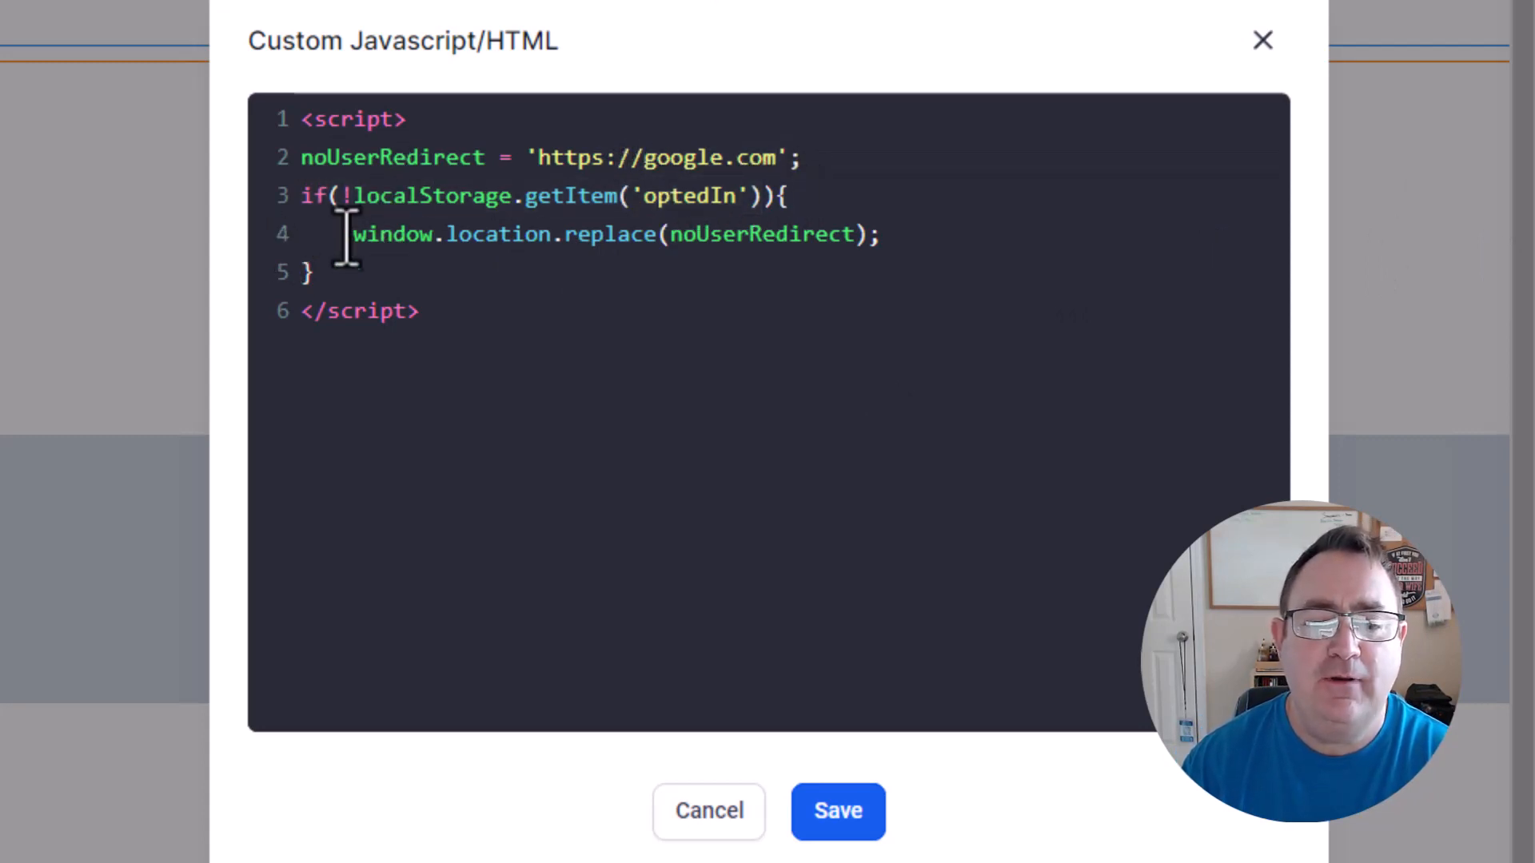
pyautogui.tripleClick(616, 235)
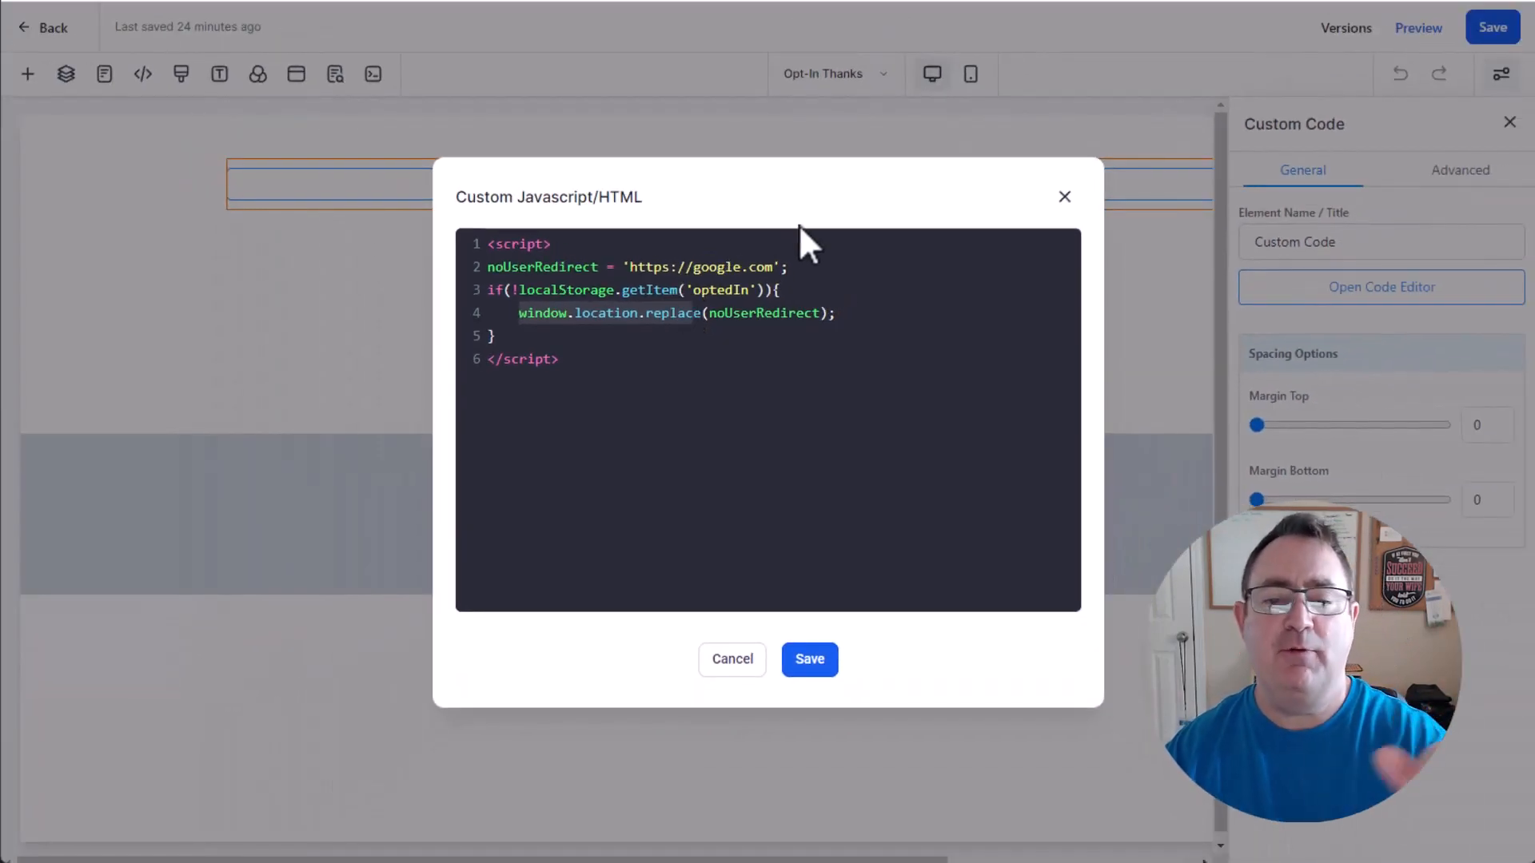
pyautogui.click(808, 659)
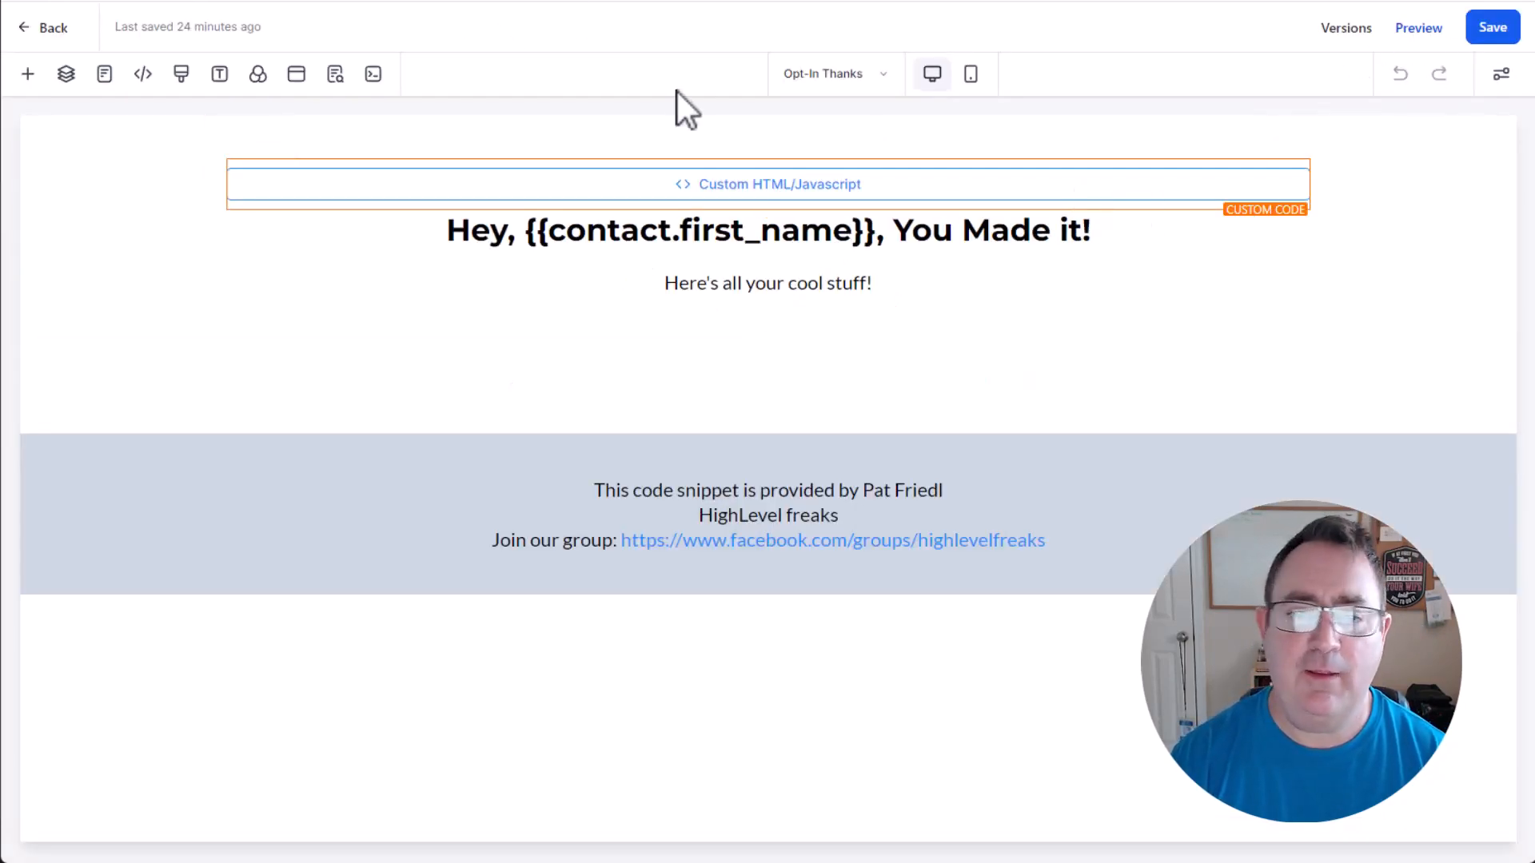
pyautogui.click(104, 73)
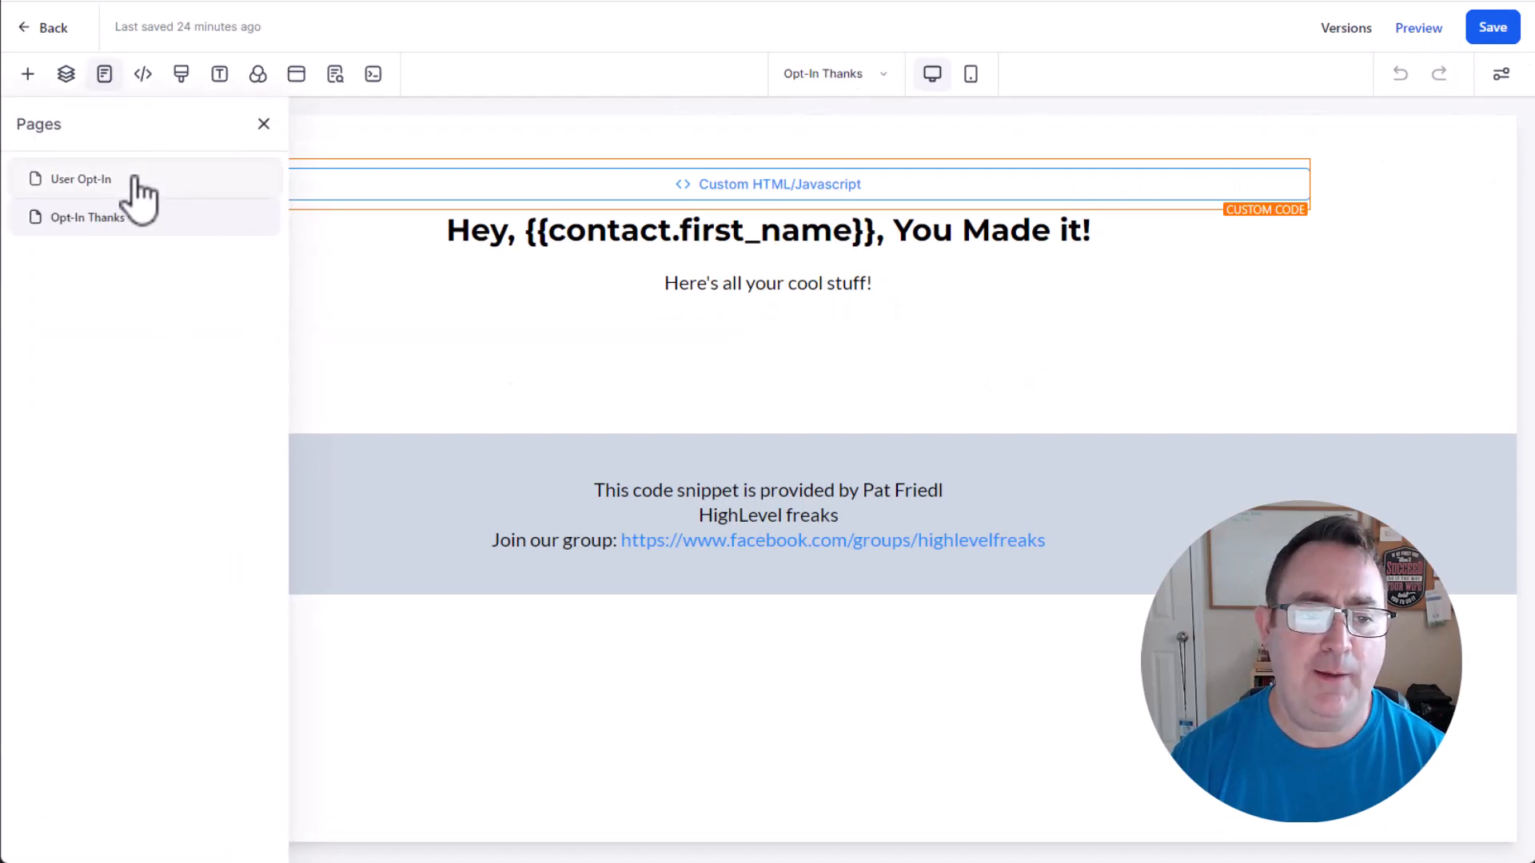
pyautogui.click(80, 179)
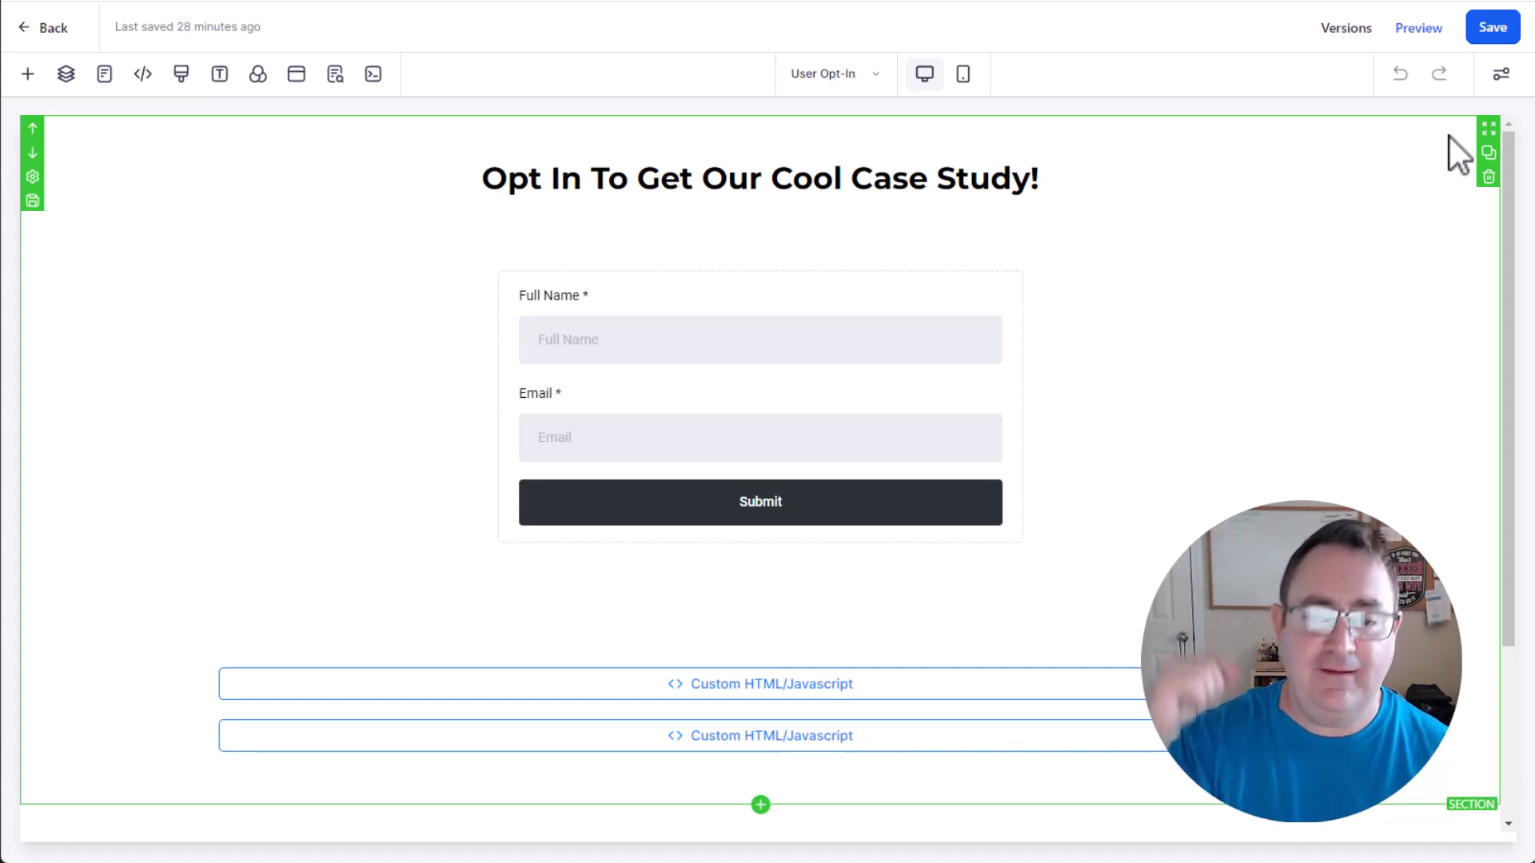
pyautogui.moveTo(1282, 122)
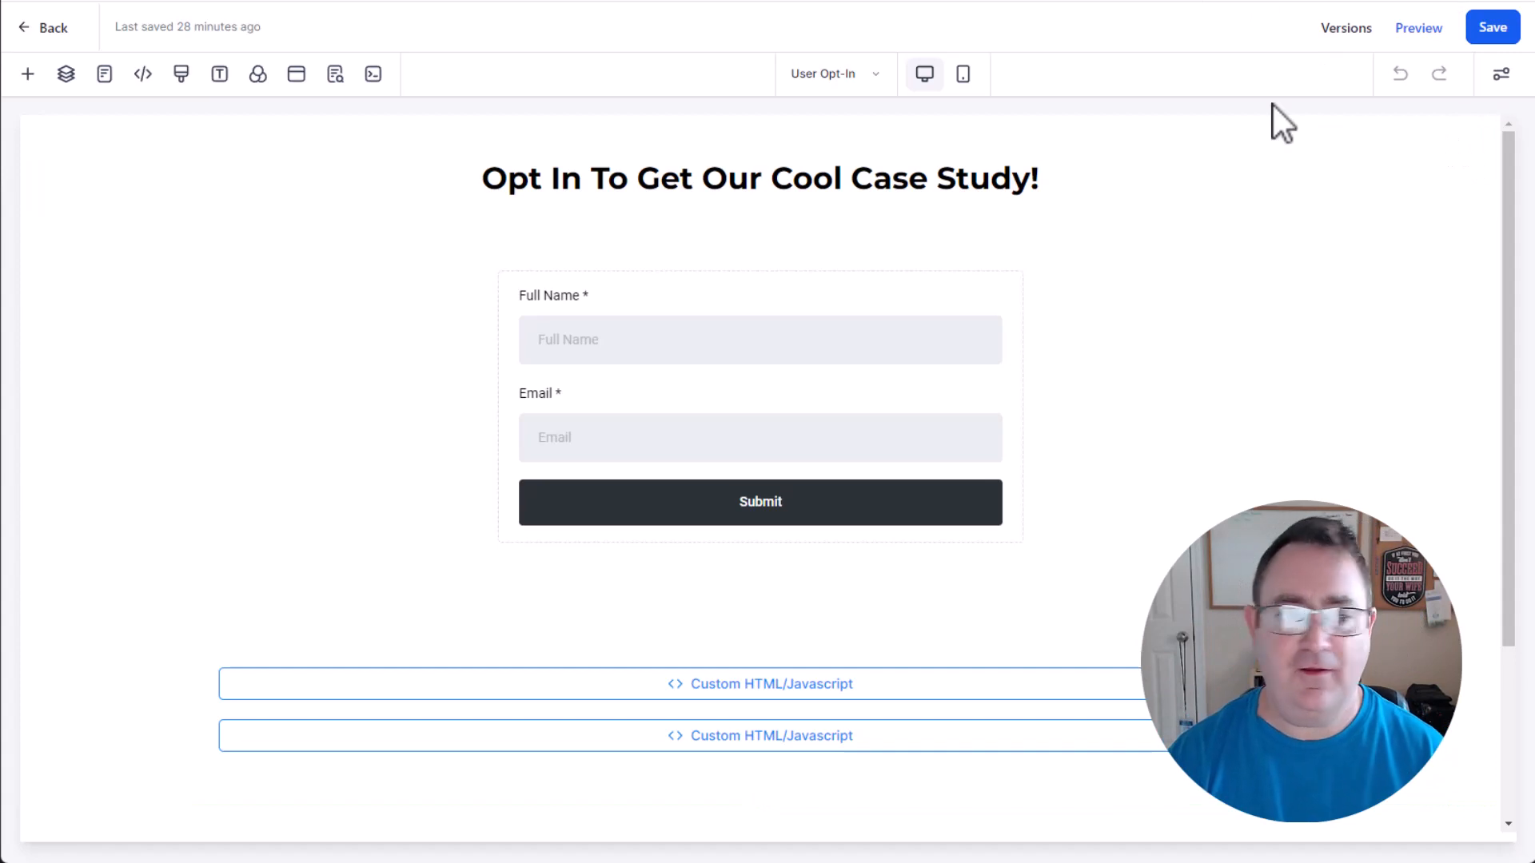
pyautogui.moveTo(1429, 69)
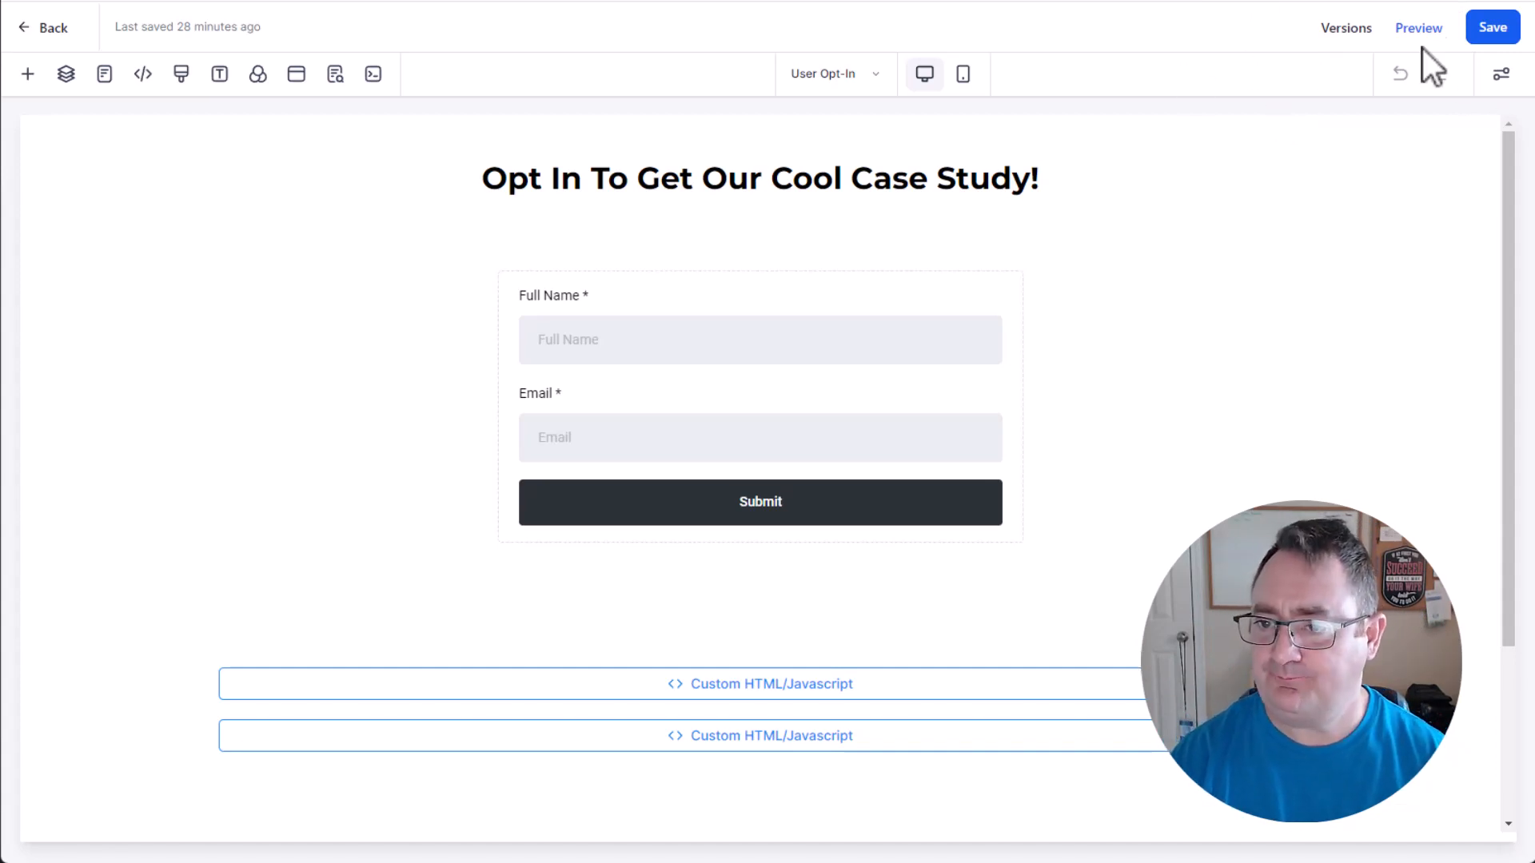
pyautogui.click(1418, 27)
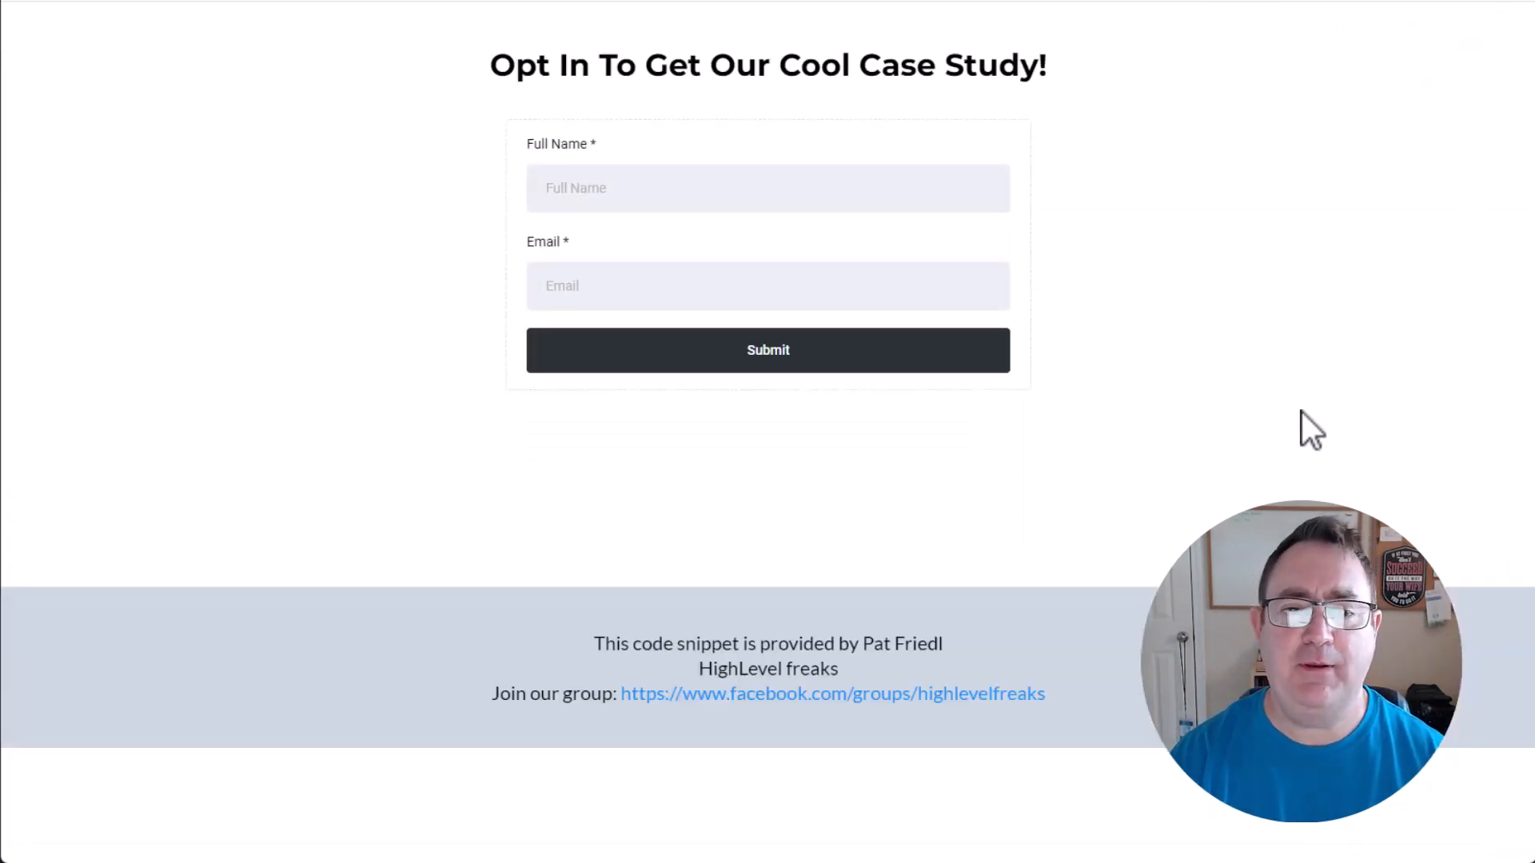
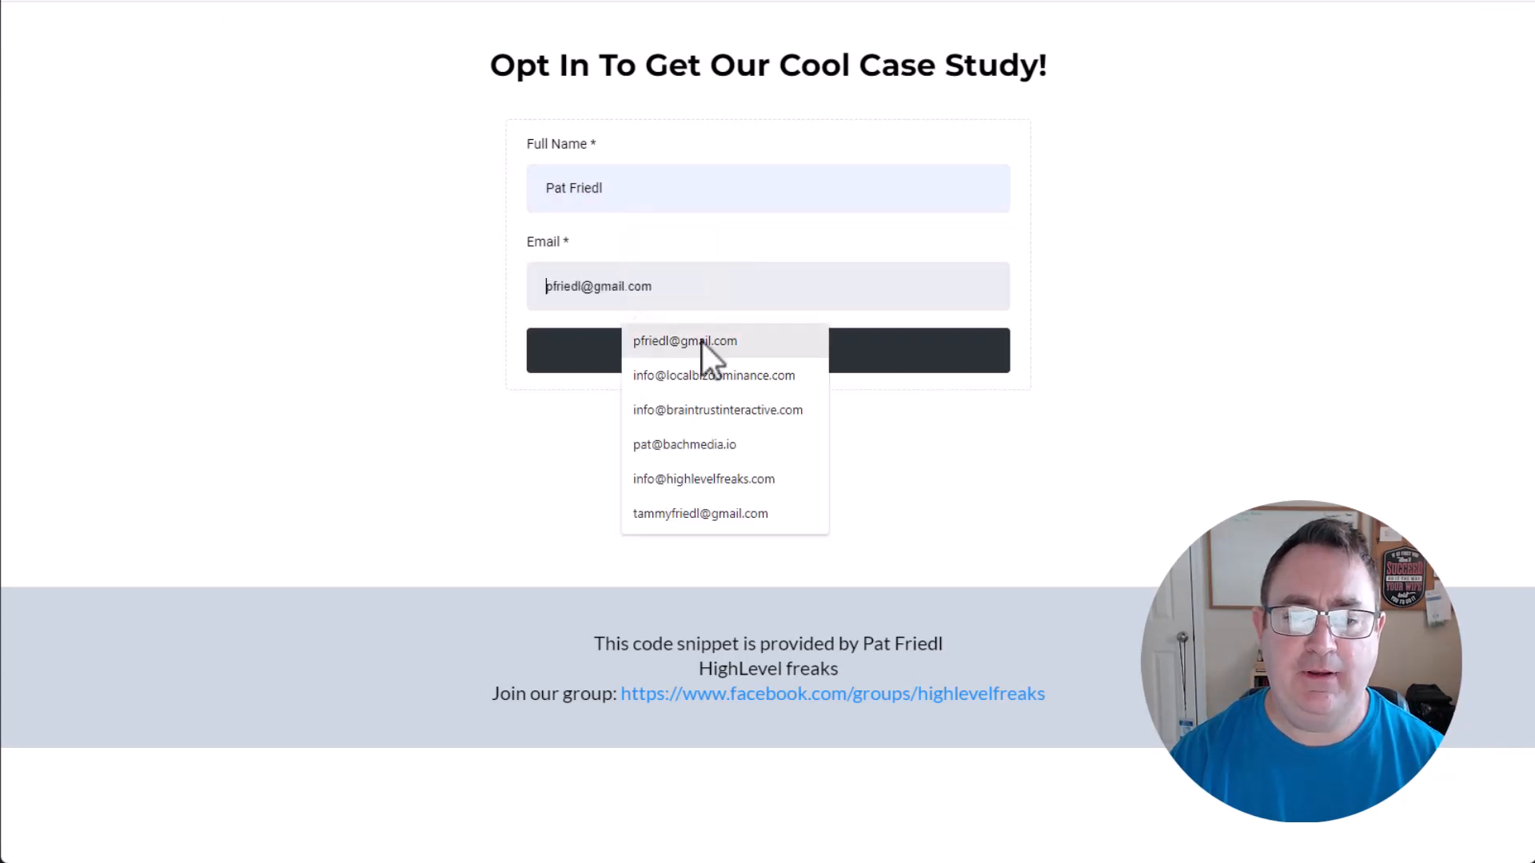
pyautogui.click(684, 341)
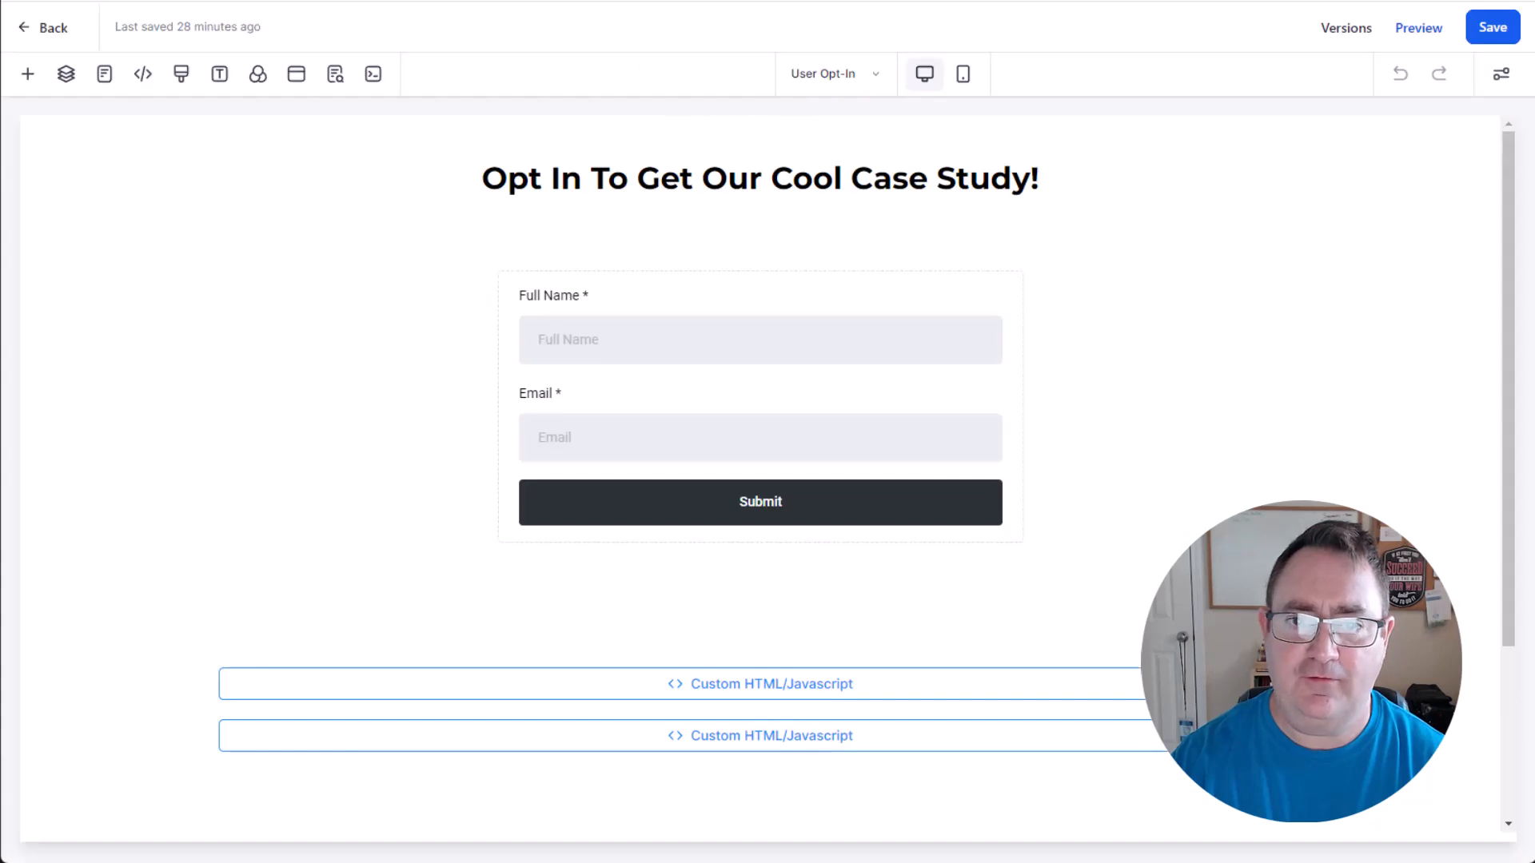
pyautogui.moveTo(296, 74)
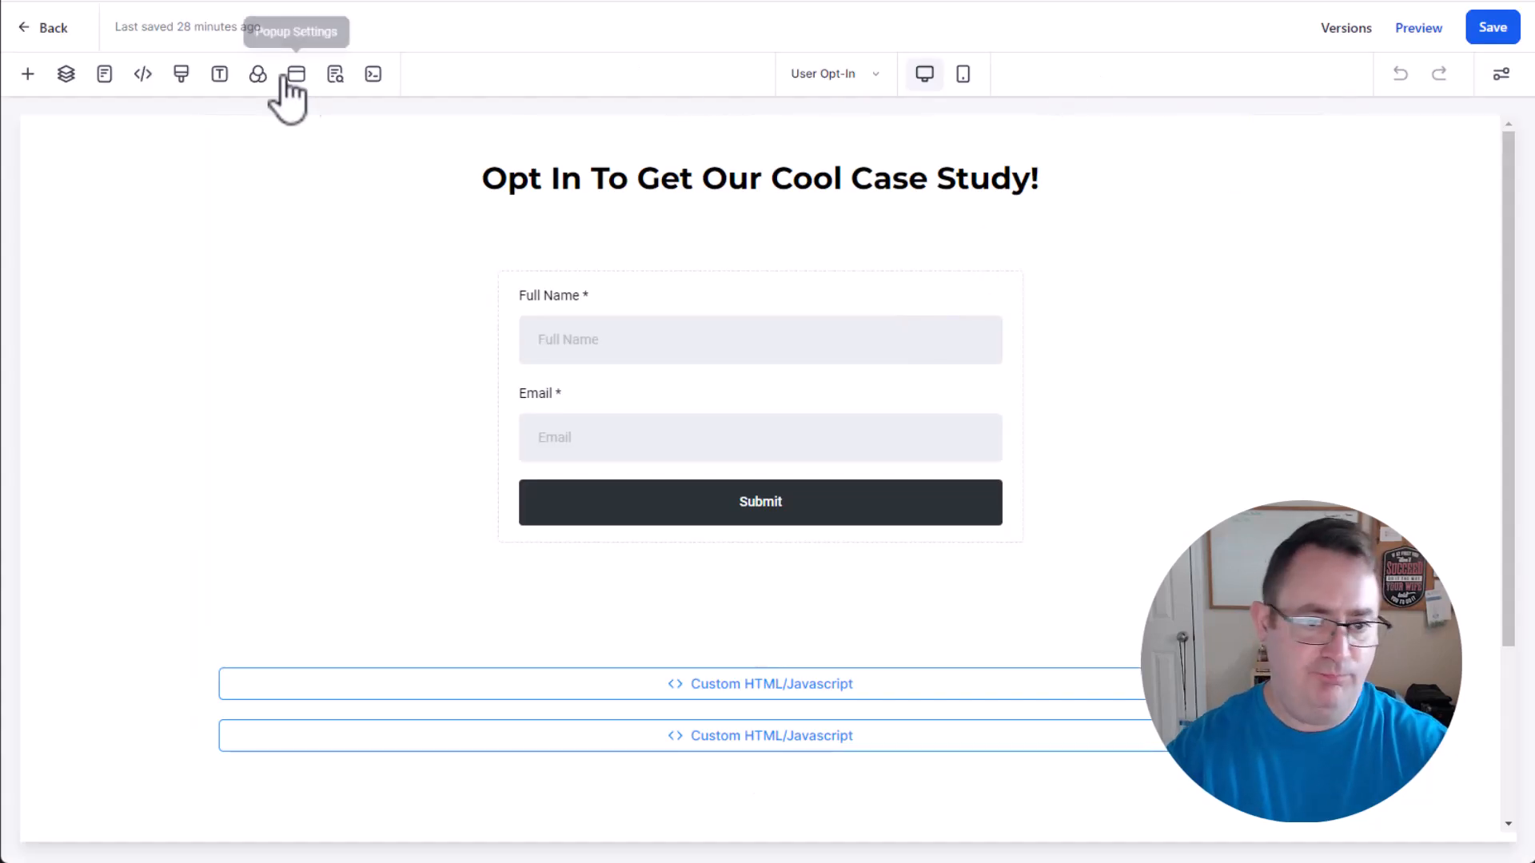
# Return the editor to the Opt-In Thanks page from the funnel's page list.
pyautogui.click(104, 75)
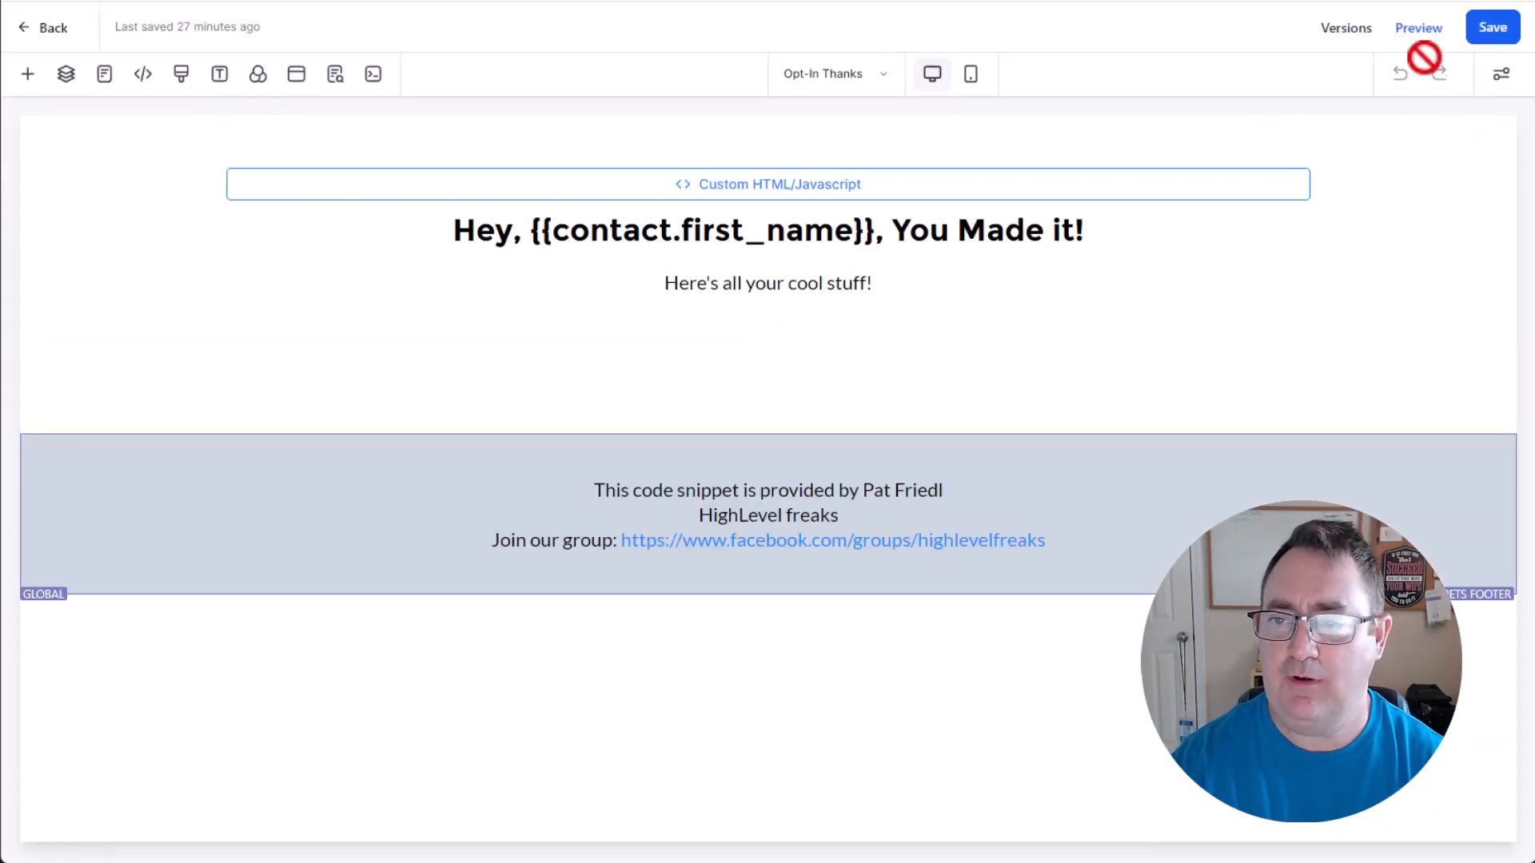
pyautogui.click(1418, 28)
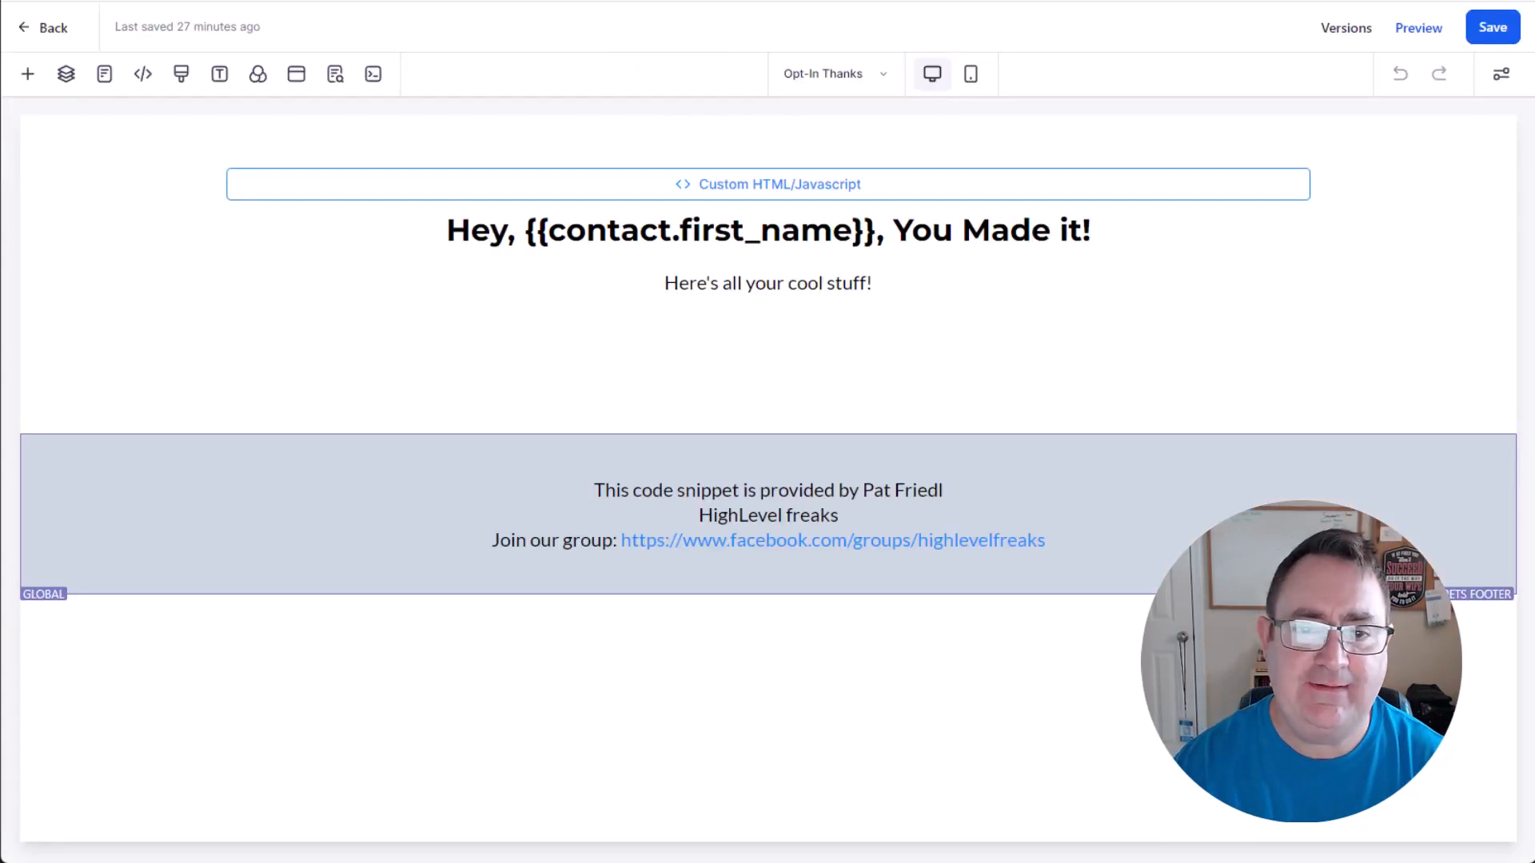
# Reopen the thank-you code block's script, check its google.com redirect address, and close it.
pyautogui.click(769, 184)
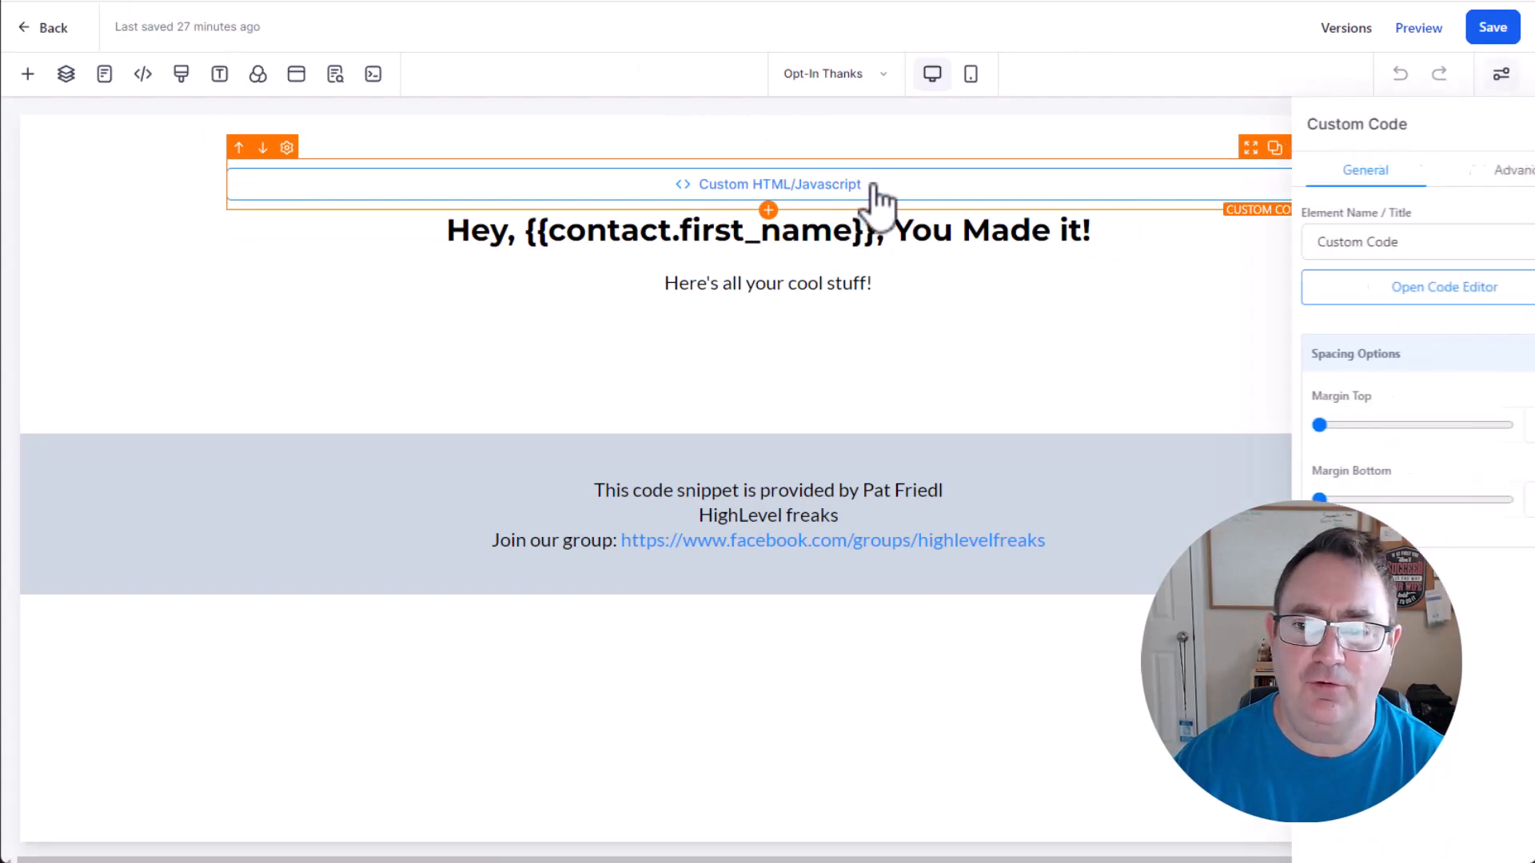
pyautogui.click(1443, 287)
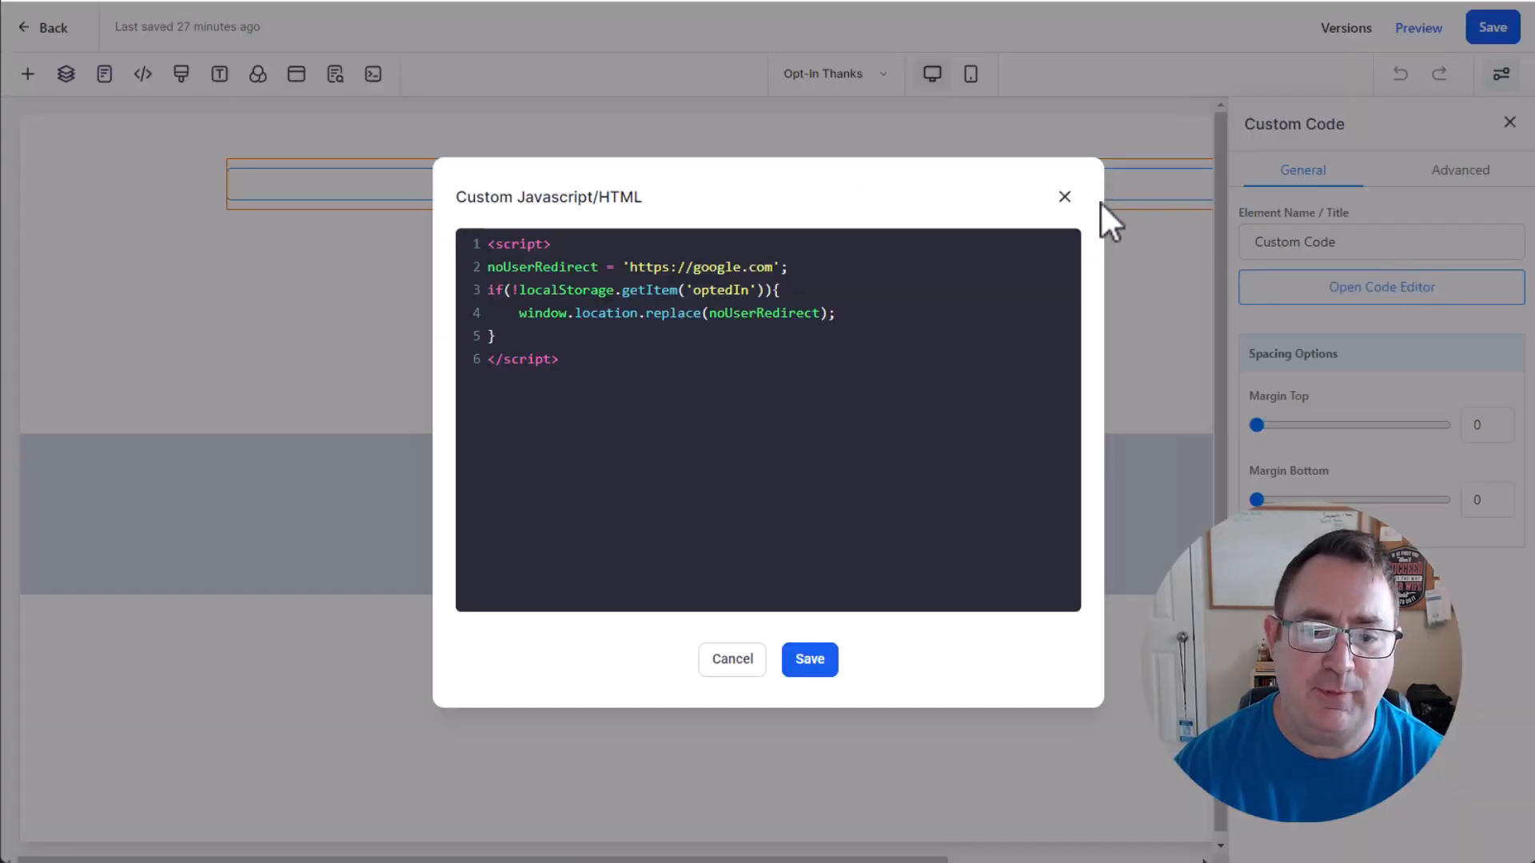
pyautogui.click(659, 267)
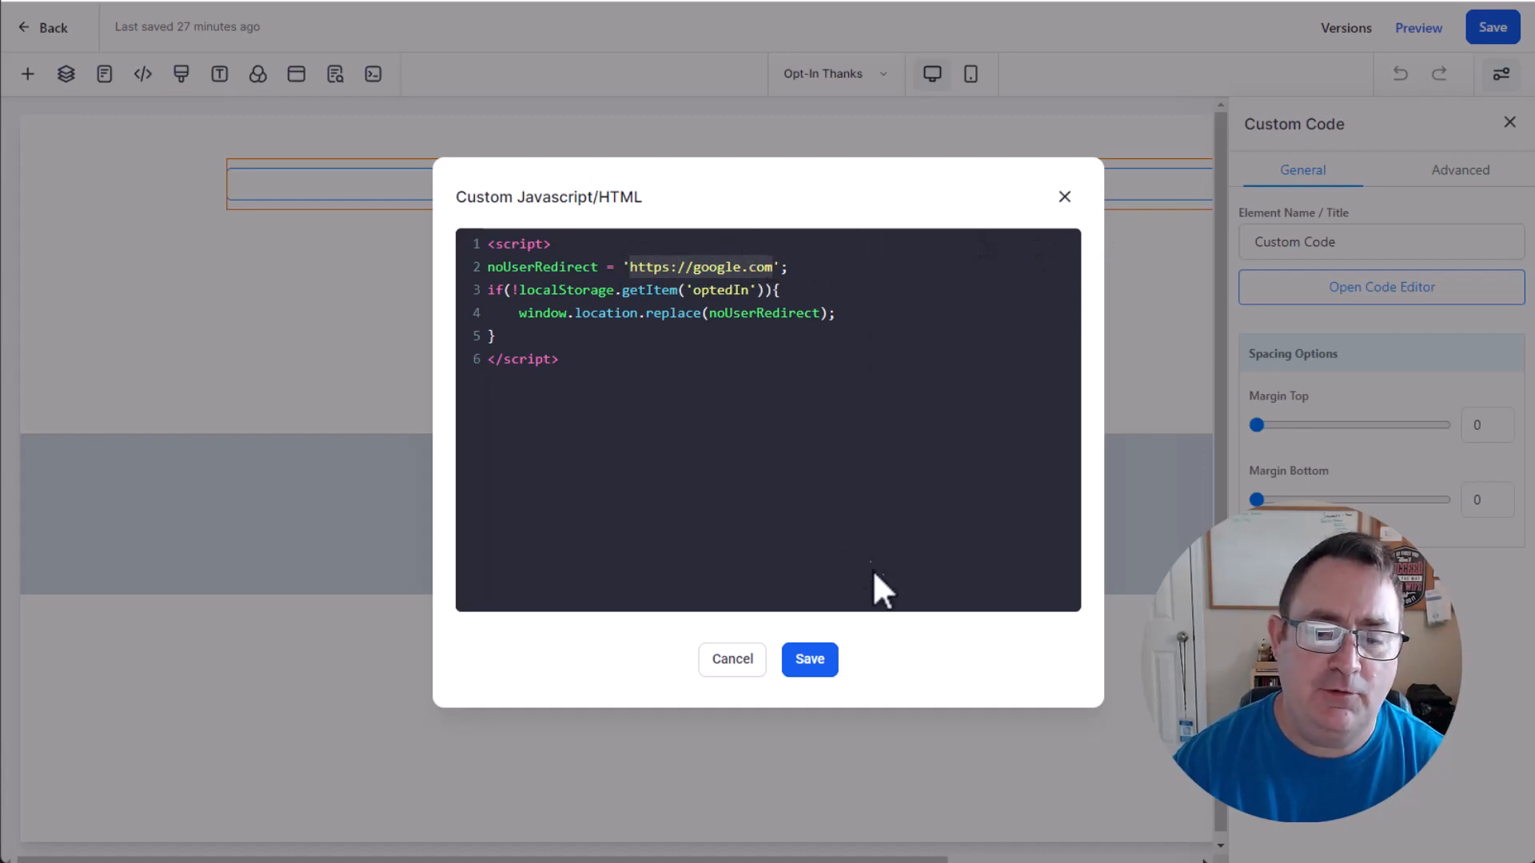
pyautogui.moveTo(788, 441)
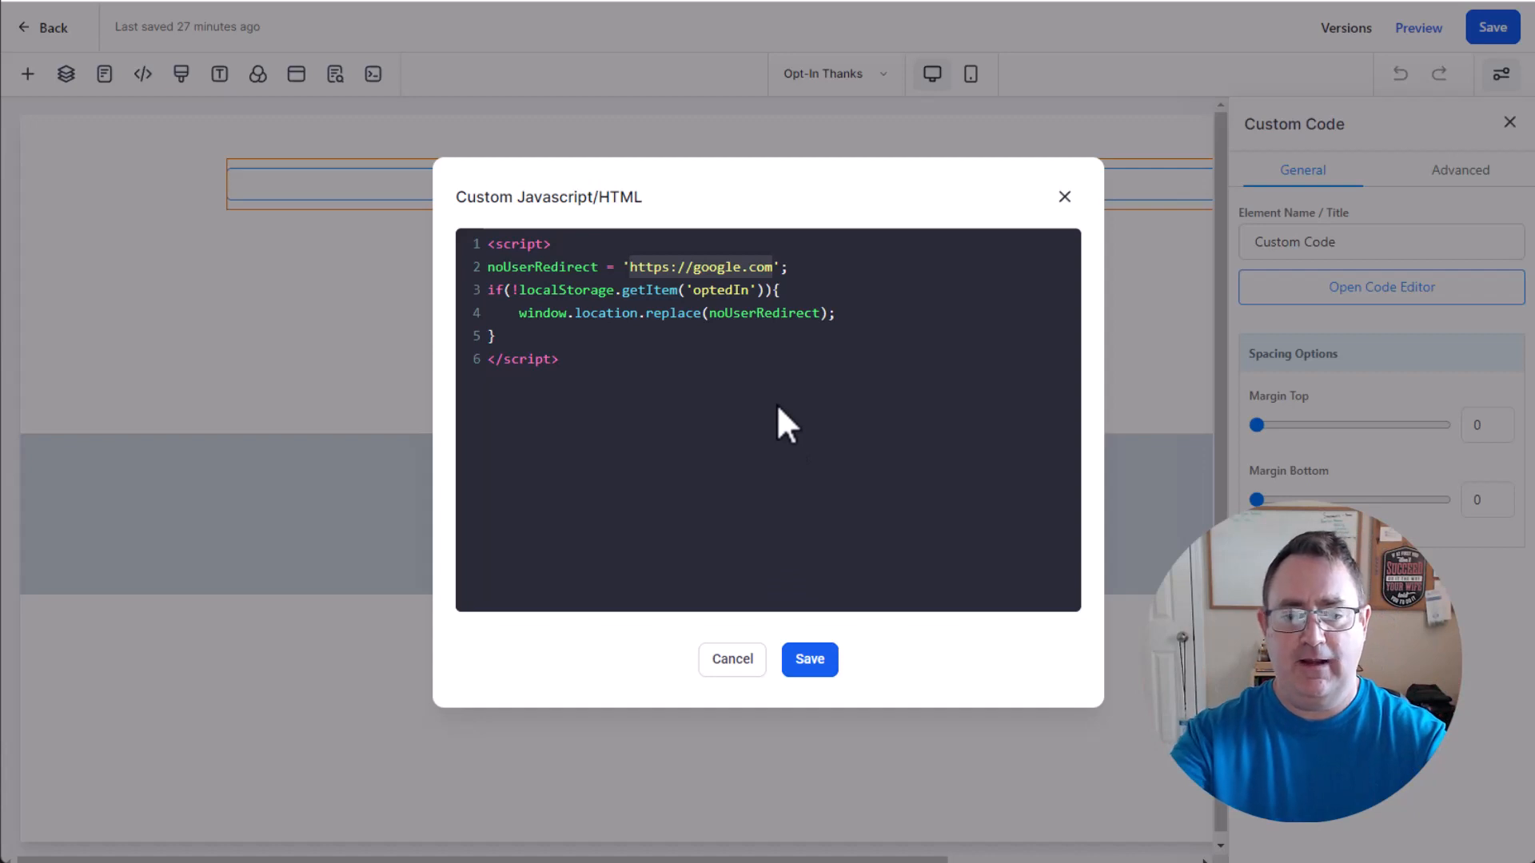
pyautogui.moveTo(911, 676)
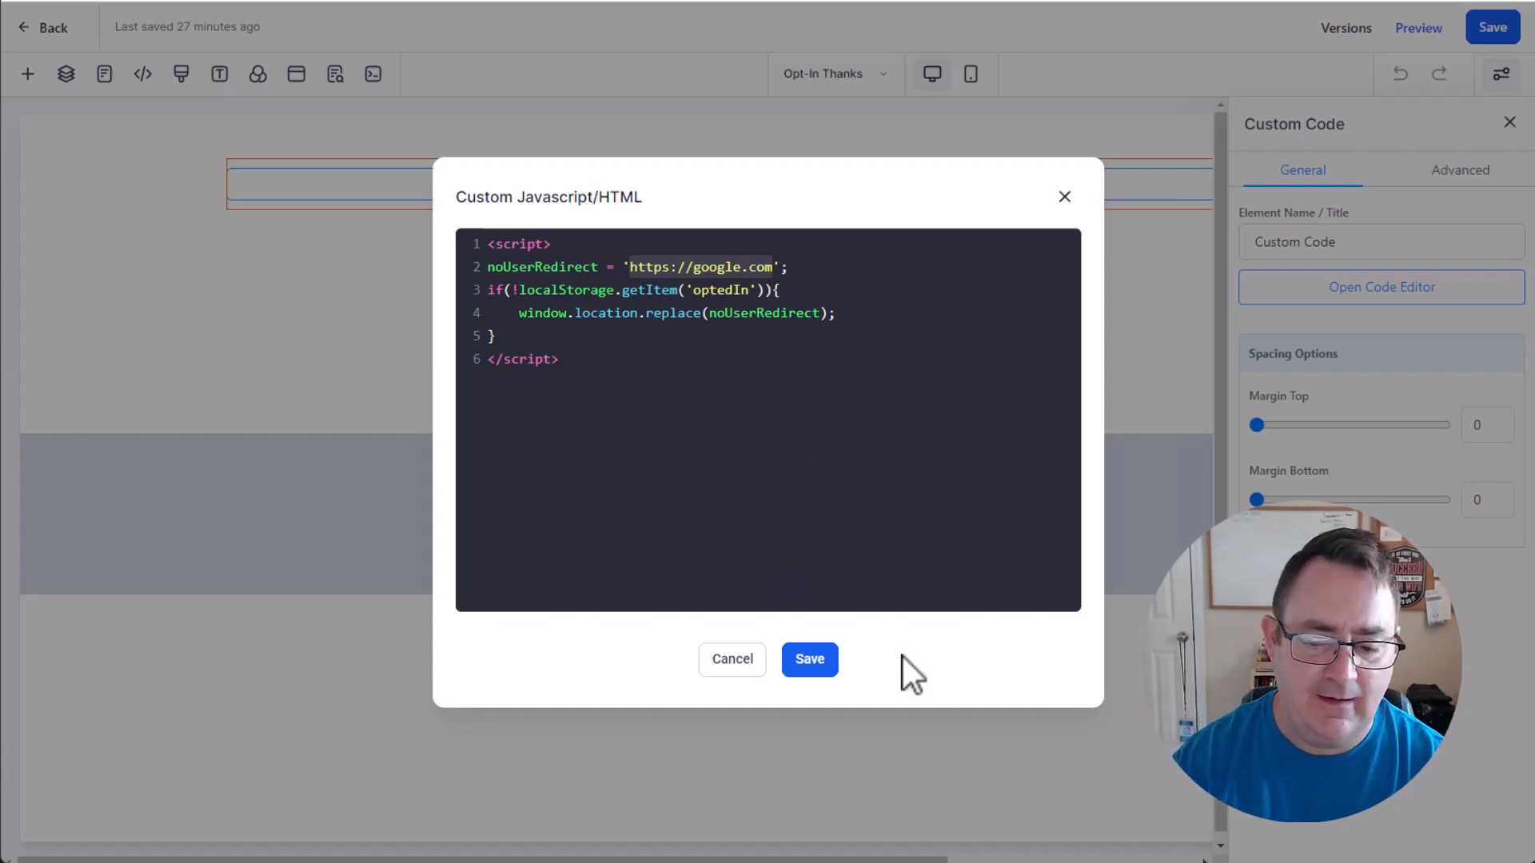
pyautogui.click(808, 658)
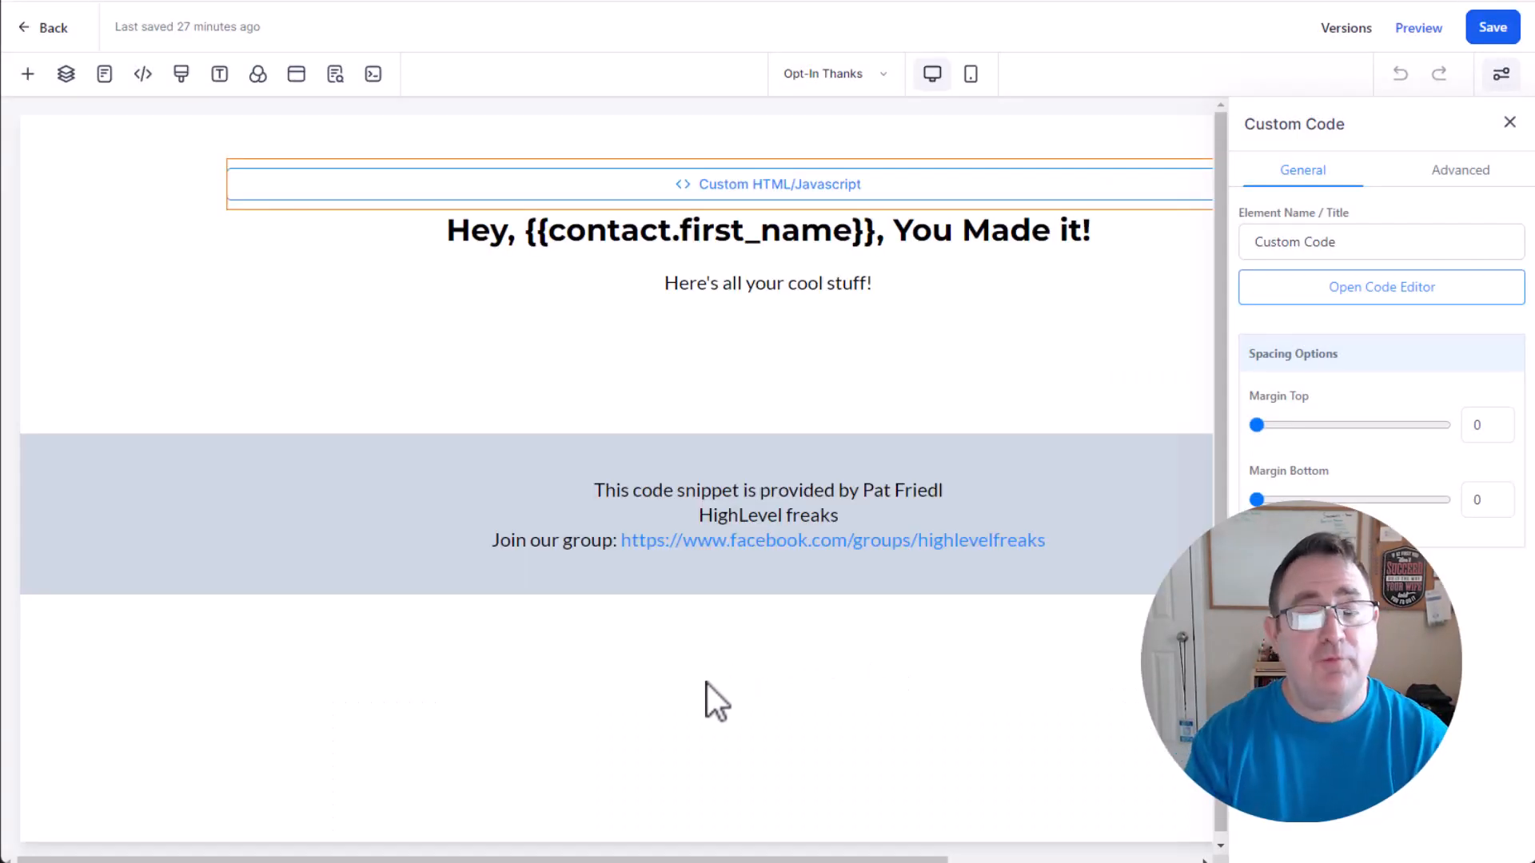